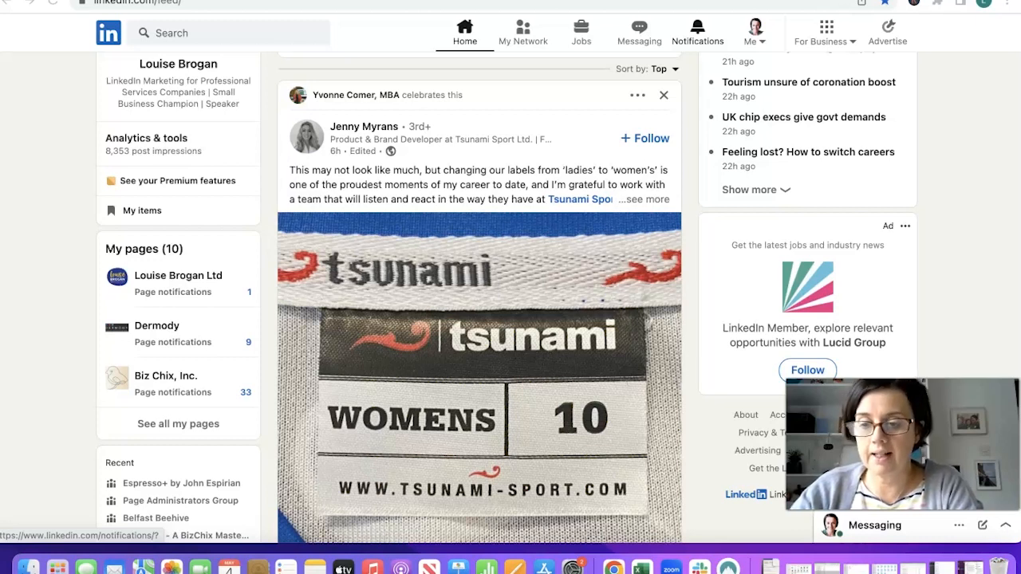
mouse_move(61, 12)
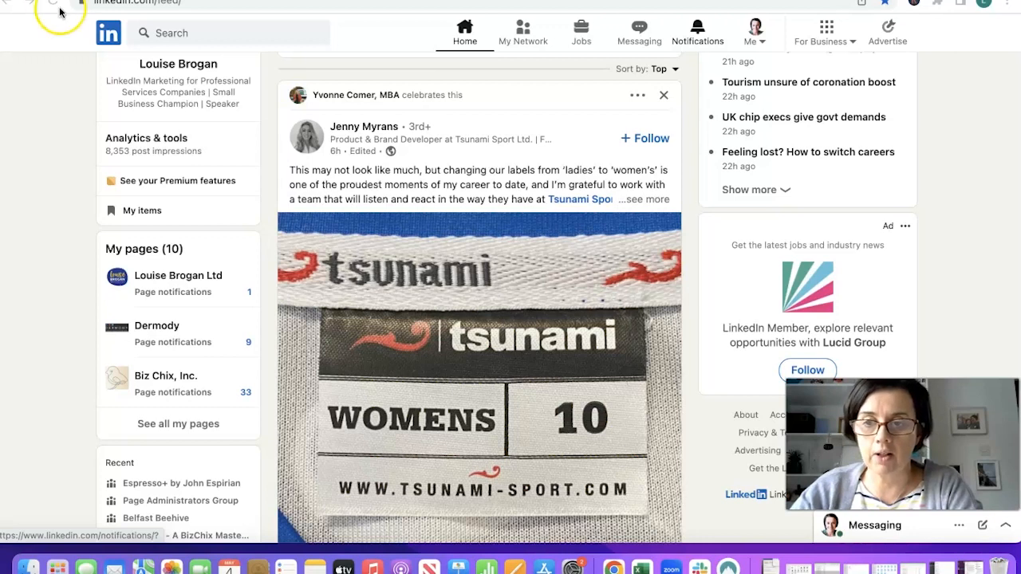
- Reveal the Me account menu from the home feed and choose your own profile
scroll(up, 3)
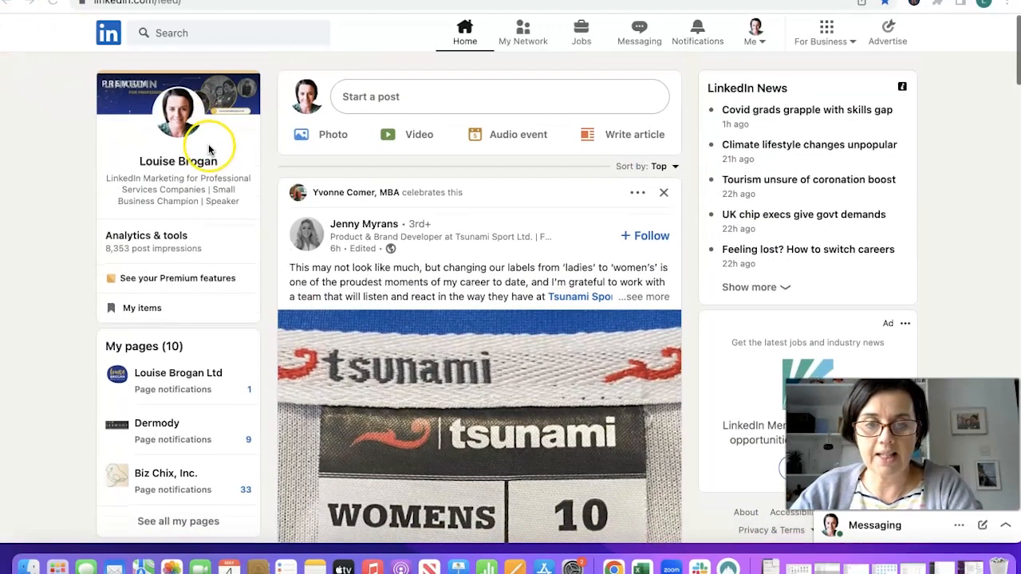
mouse_move(183, 290)
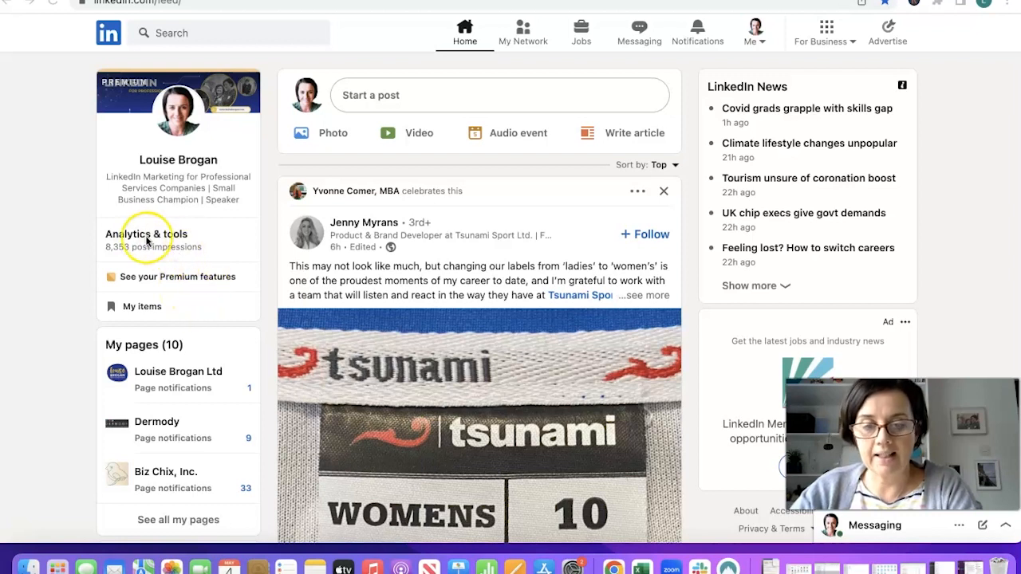
mouse_move(742, 45)
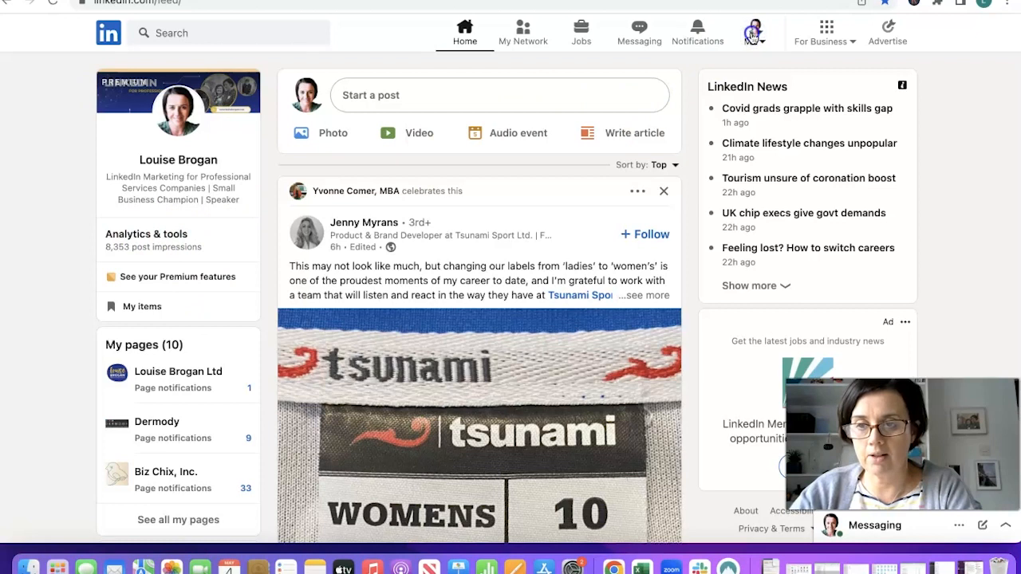
click(750, 32)
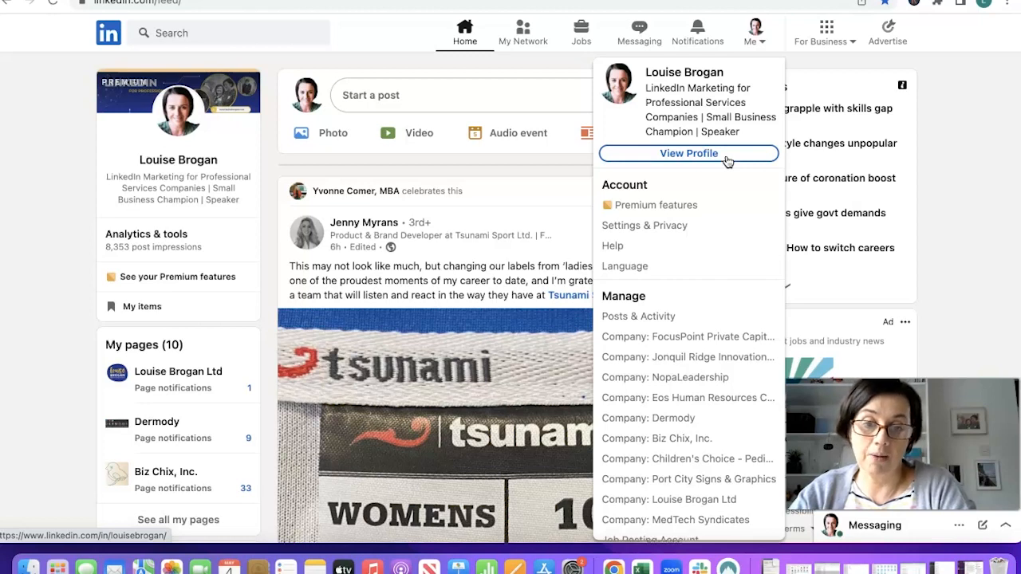
click(688, 154)
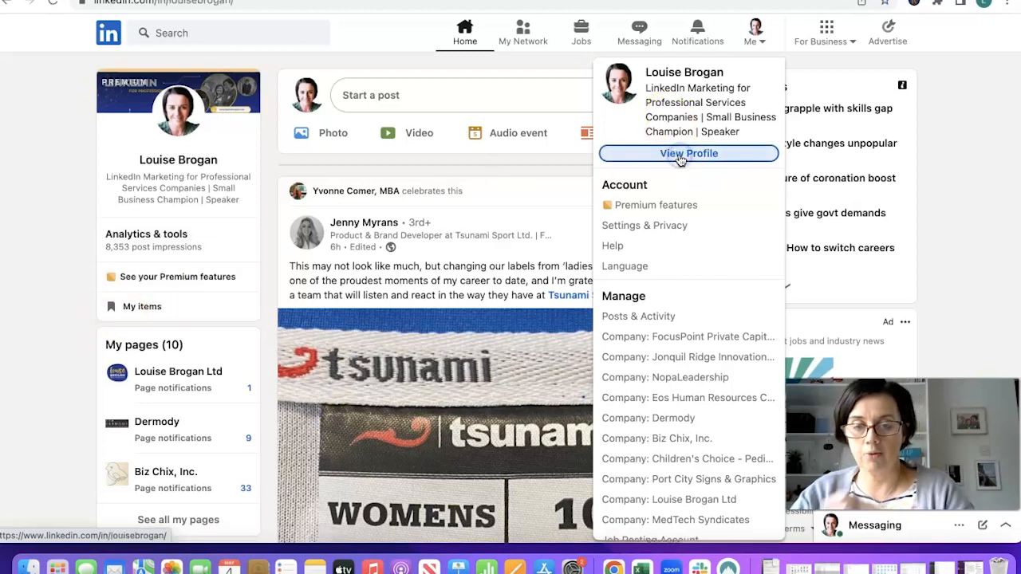
- Go to your own LinkedIn profile via View Profile
click(688, 153)
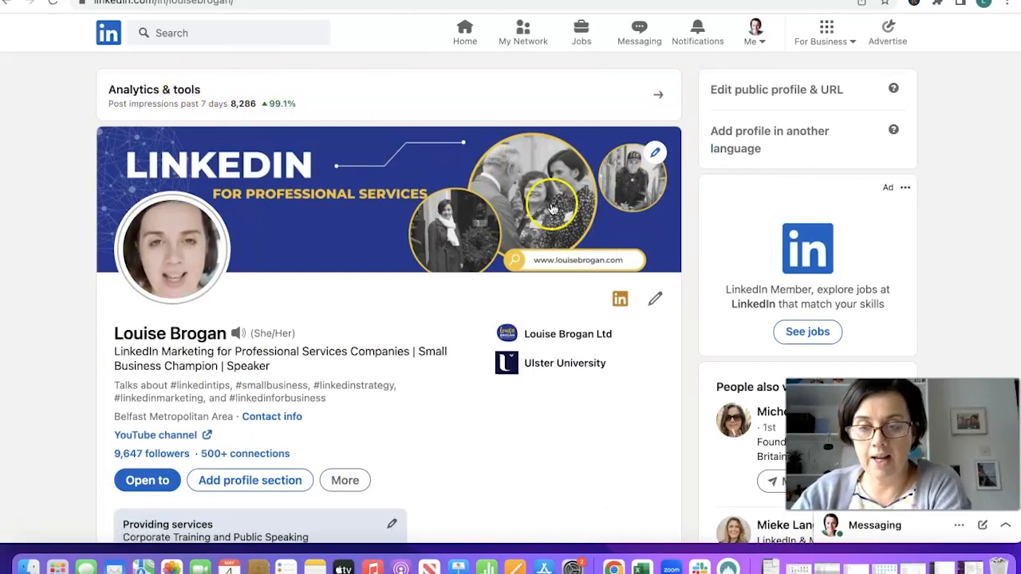
mouse_move(510, 147)
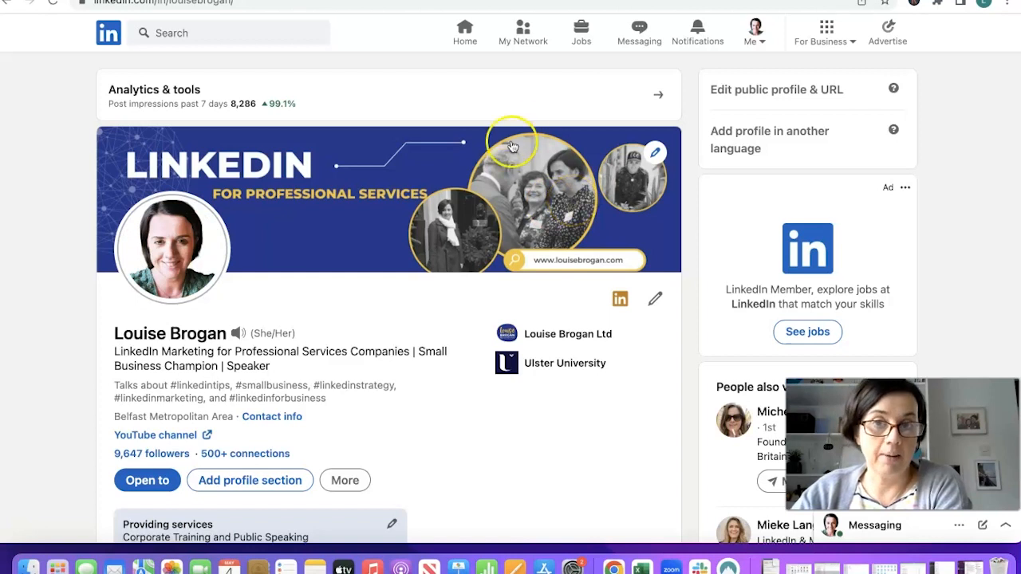
mouse_move(422, 102)
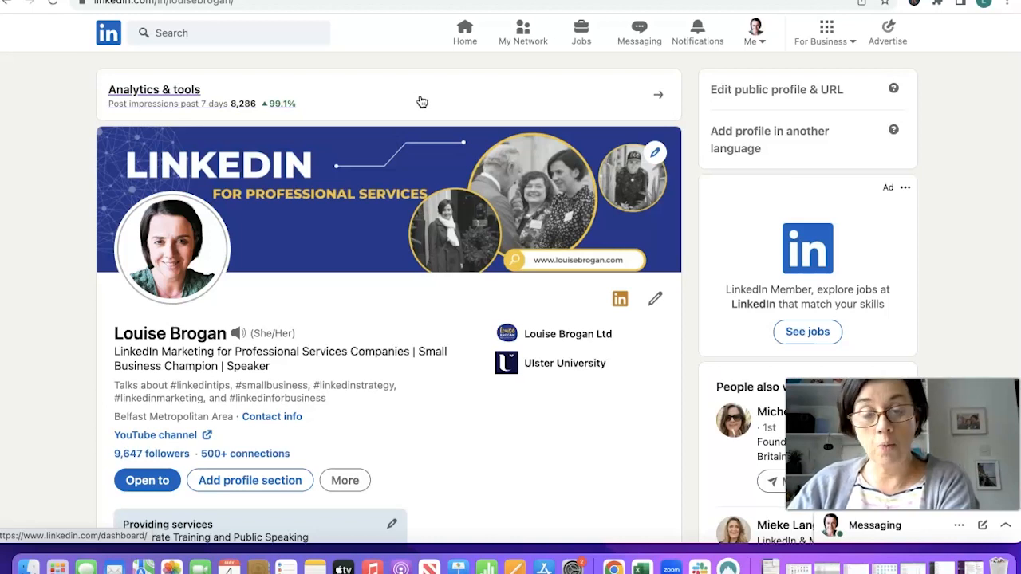
mouse_move(557, 109)
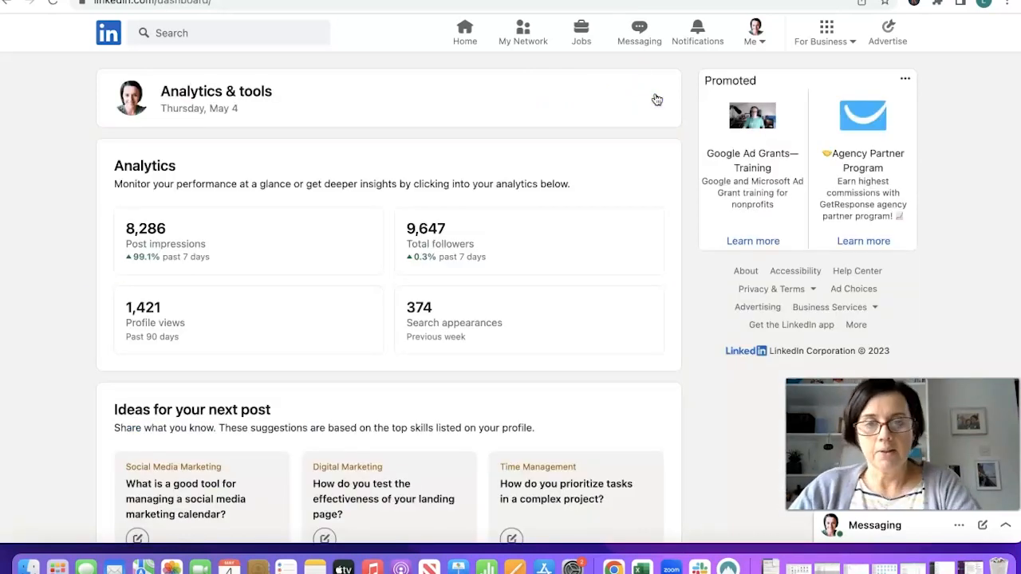
- Browse the post analytics page showing impressions over the past 7 days
scroll(down, 3)
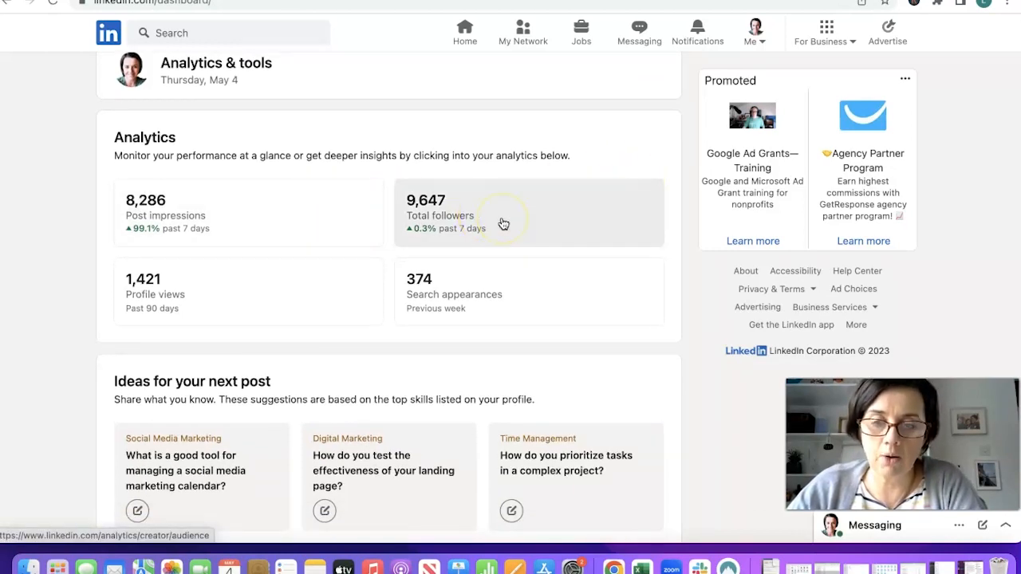
mouse_move(329, 300)
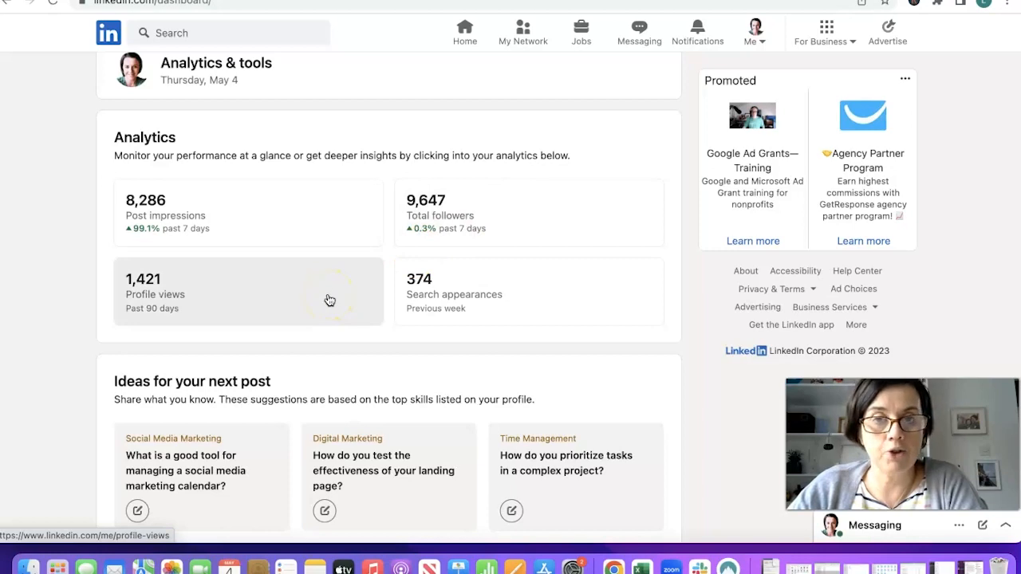
mouse_move(536, 301)
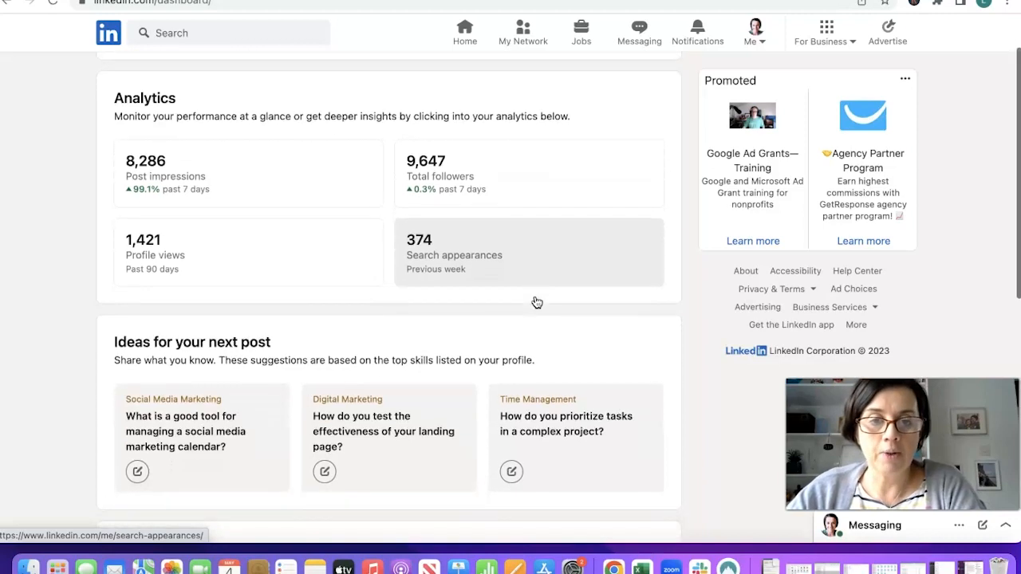
scroll(down, 3)
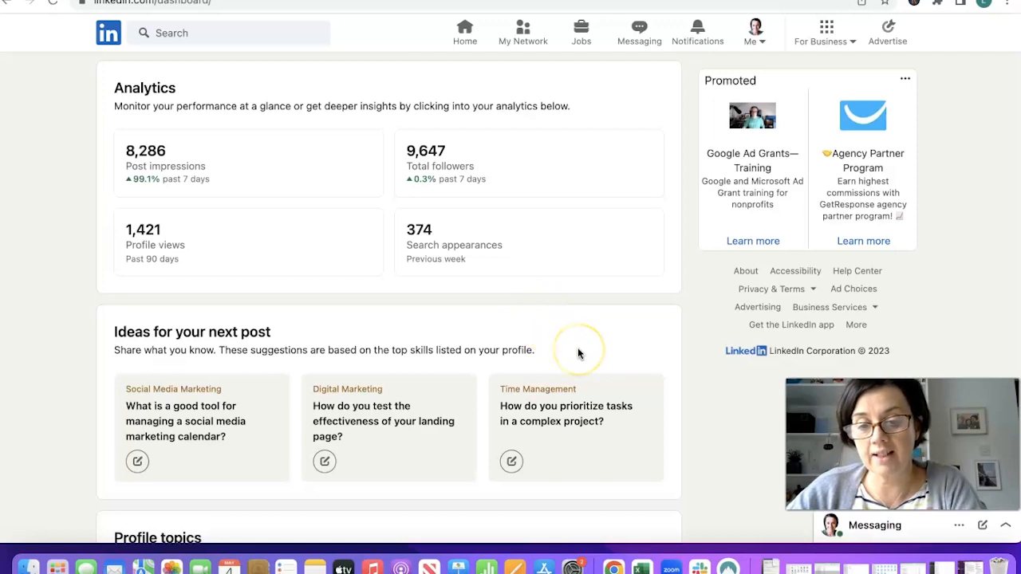
mouse_move(581, 352)
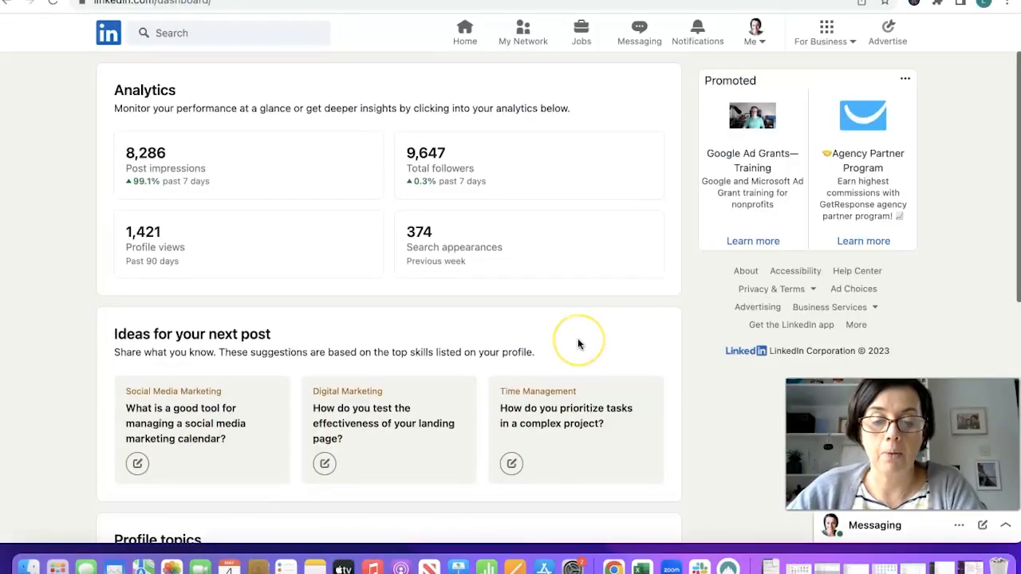
scroll(up, 3)
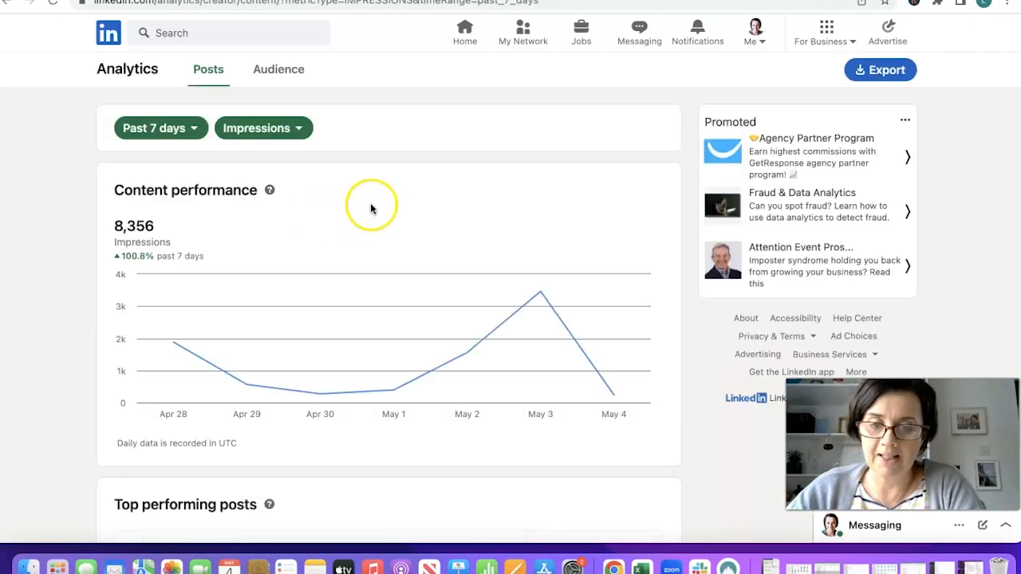
mouse_move(57, 334)
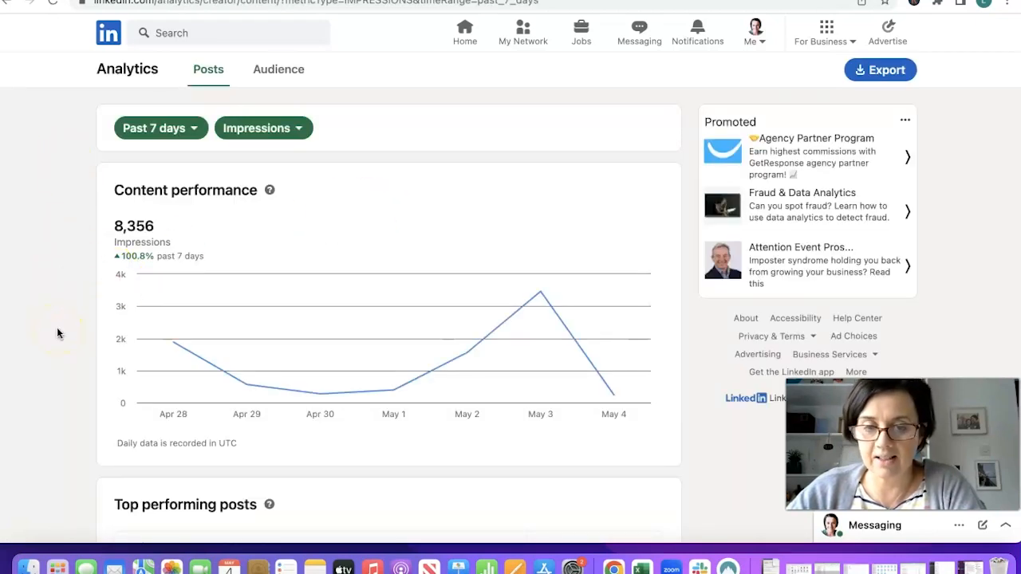
scroll(down, 3)
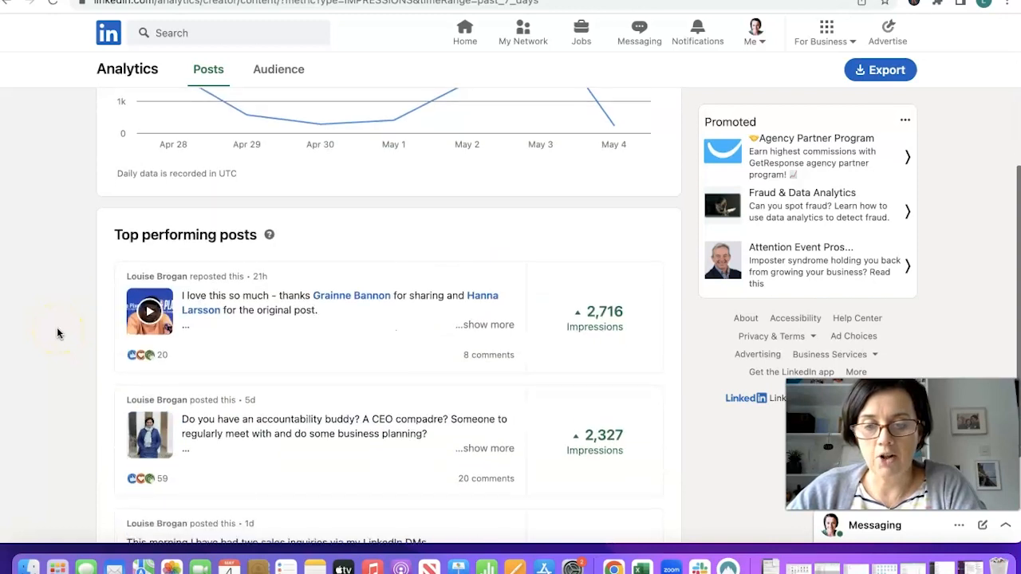
scroll(down, 3)
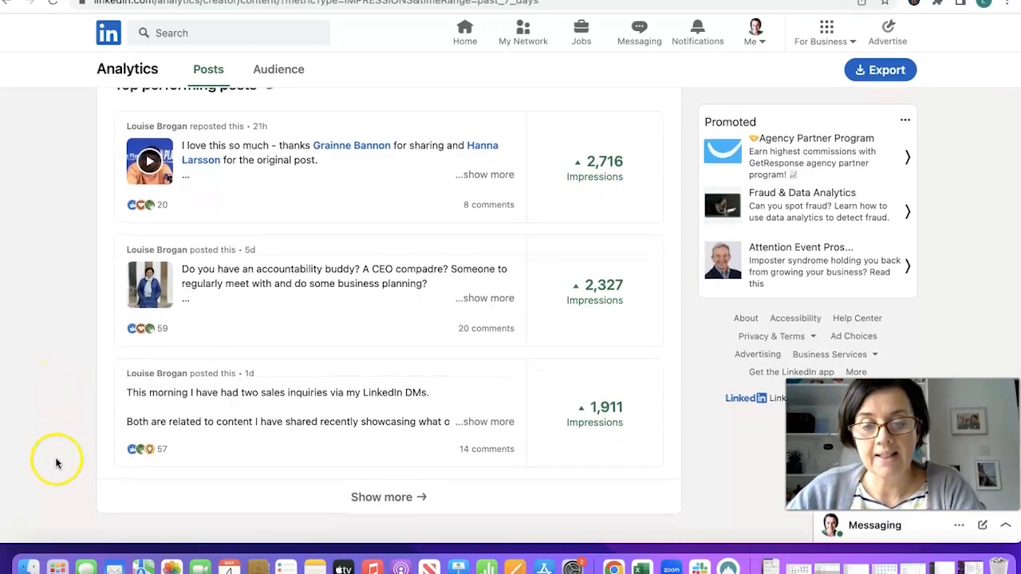
mouse_move(395, 201)
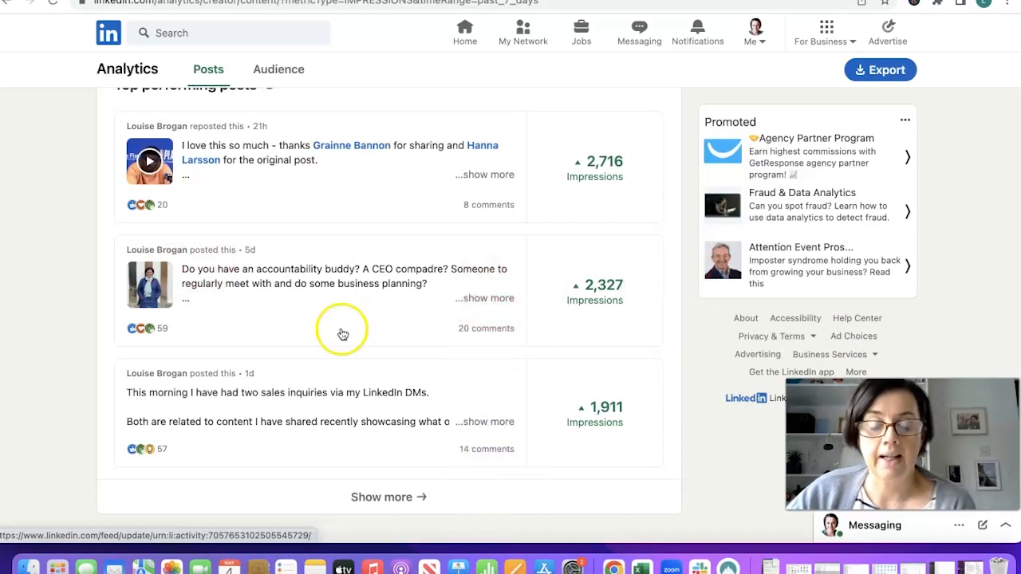
mouse_move(369, 412)
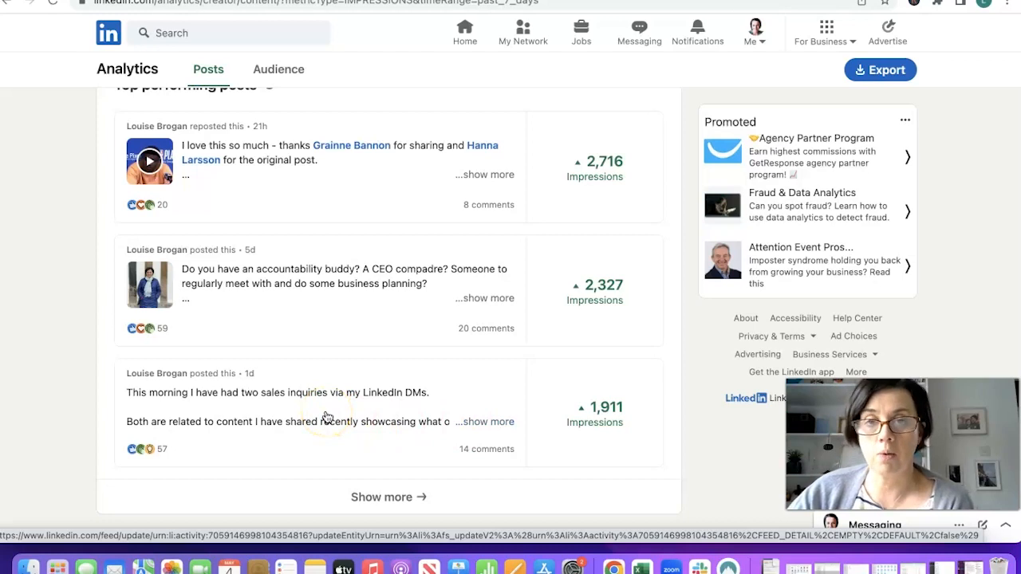
scroll(up, 3)
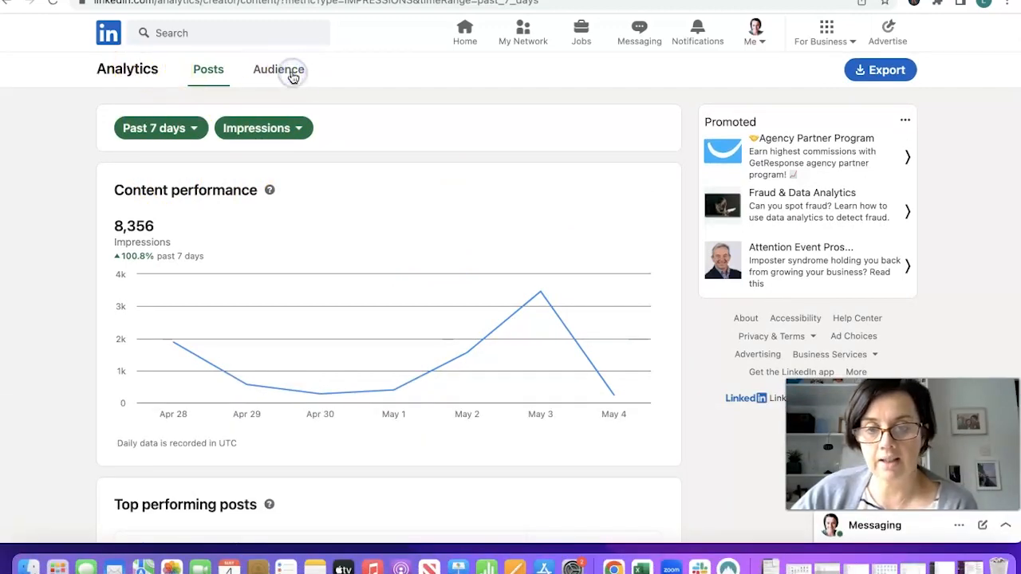
- Show the Audience analytics and move down to the Top demographics section
click(278, 70)
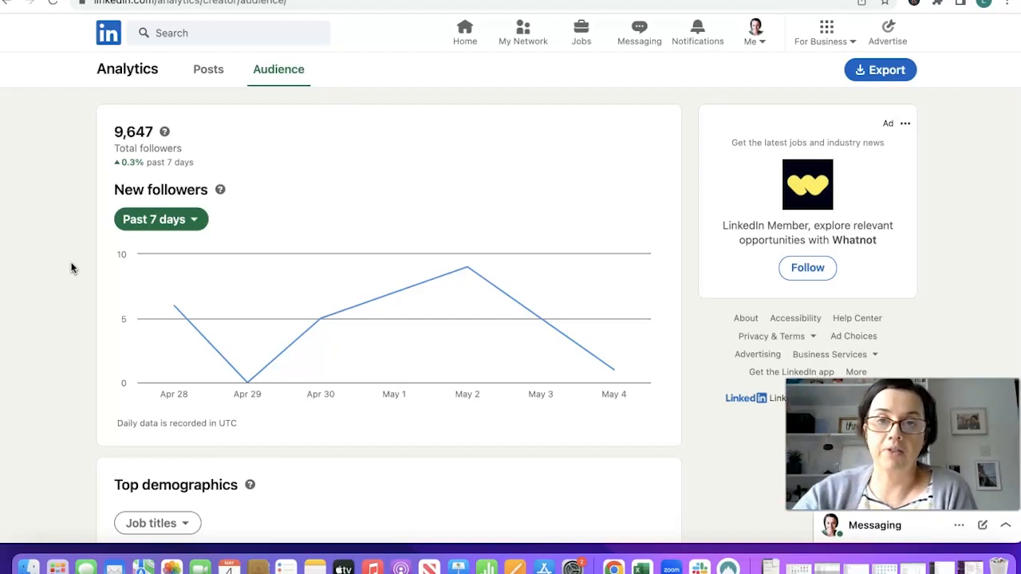
mouse_move(70, 317)
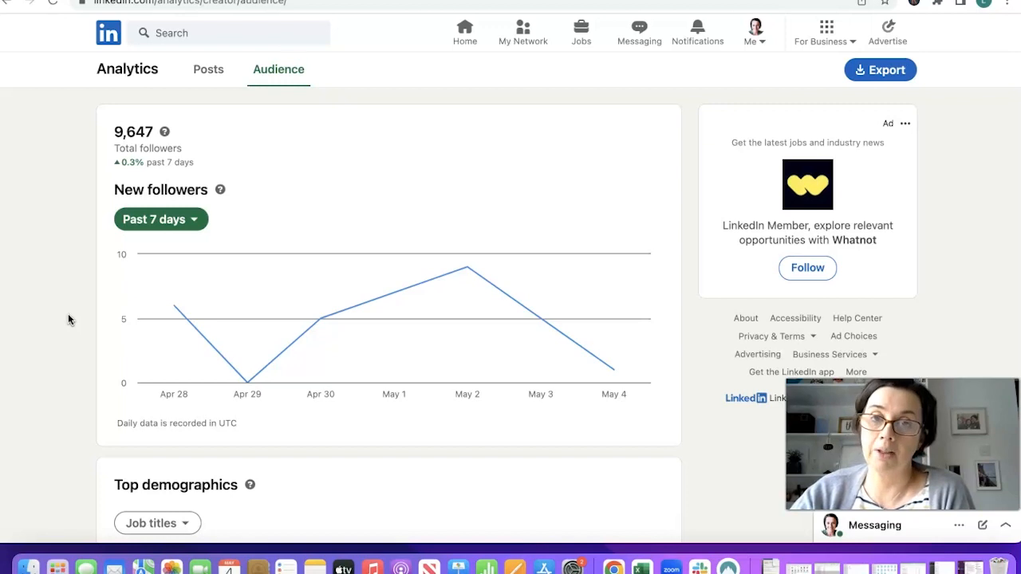
scroll(down, 3)
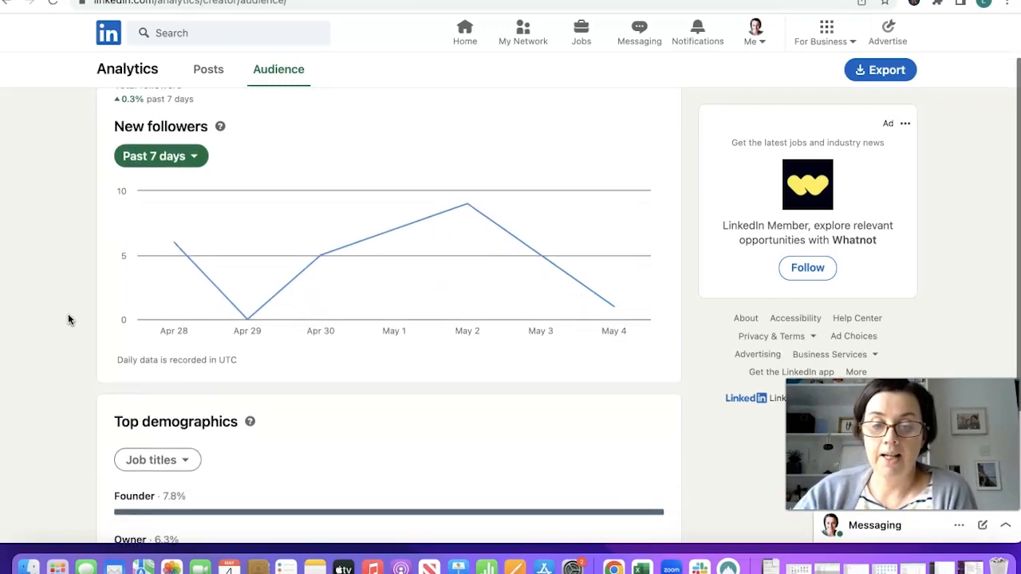
scroll(down, 3)
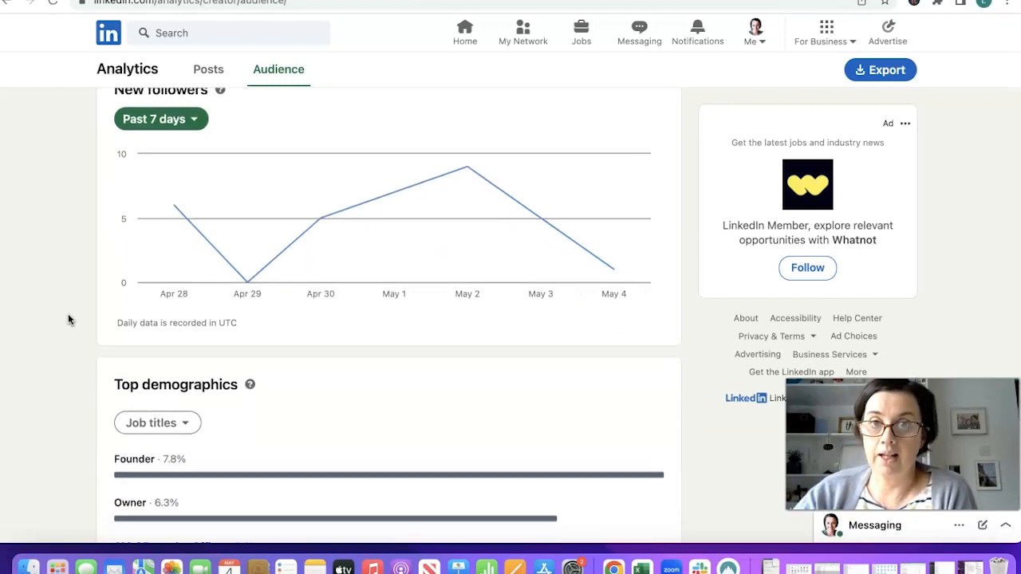
scroll(down, 3)
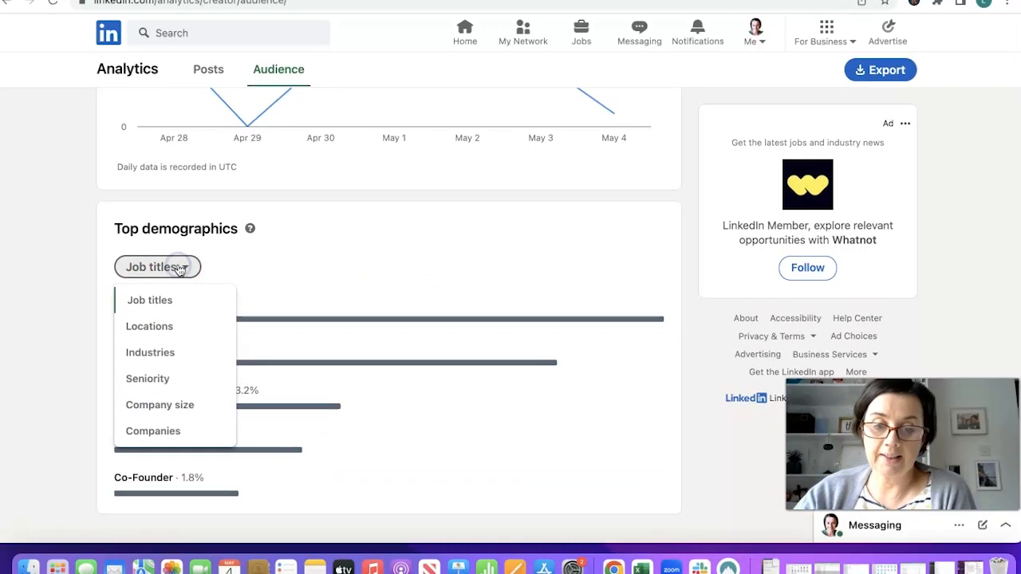
mouse_move(188, 378)
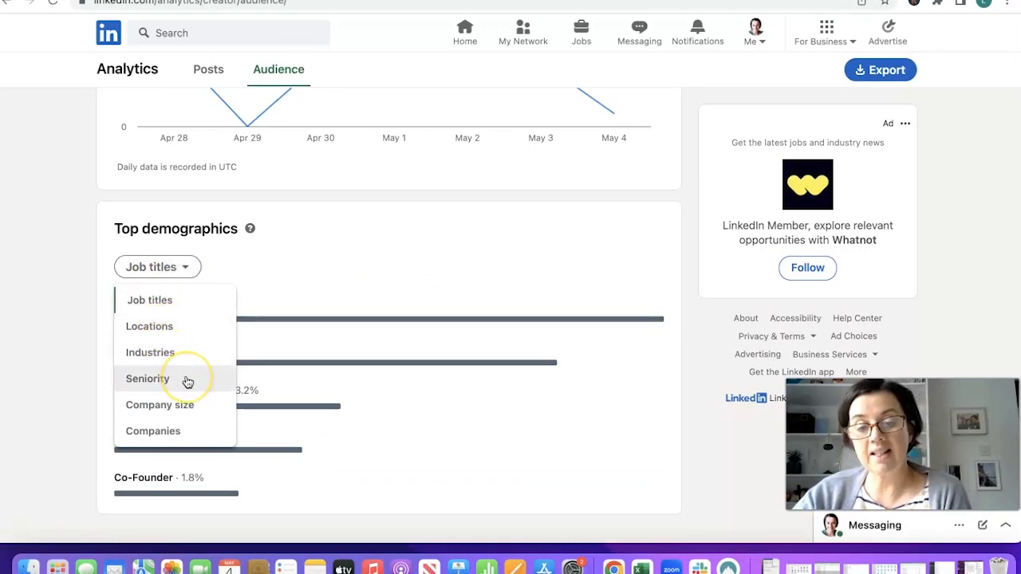
mouse_move(212, 431)
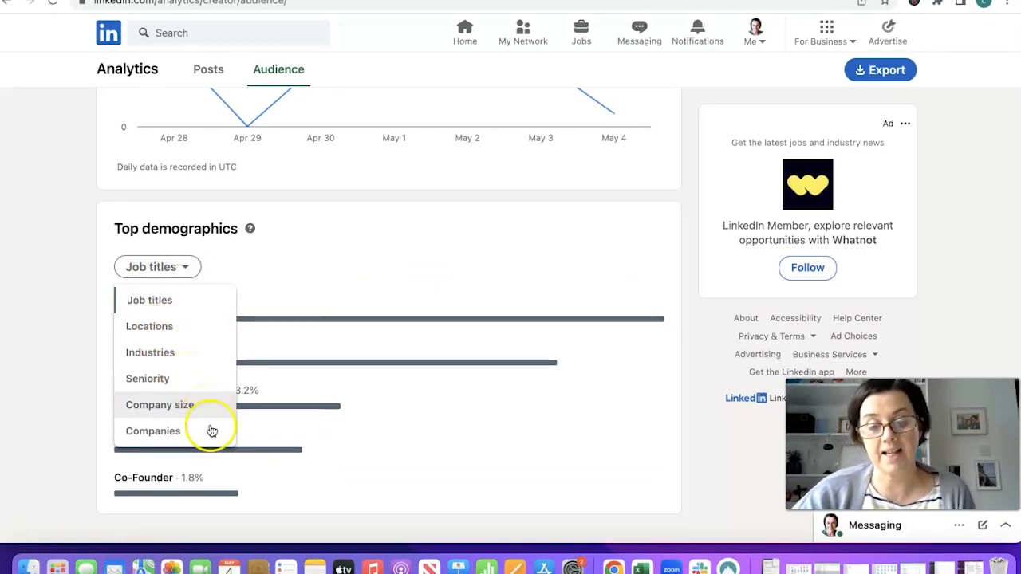
- Break top demographics down by Companies, then by Locations led by Belfast
click(153, 431)
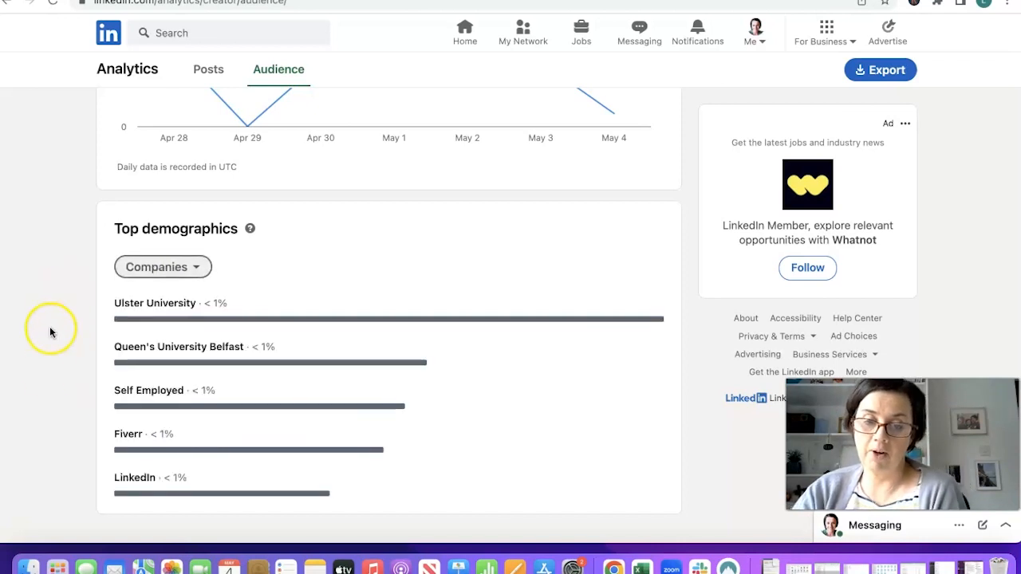
mouse_move(317, 275)
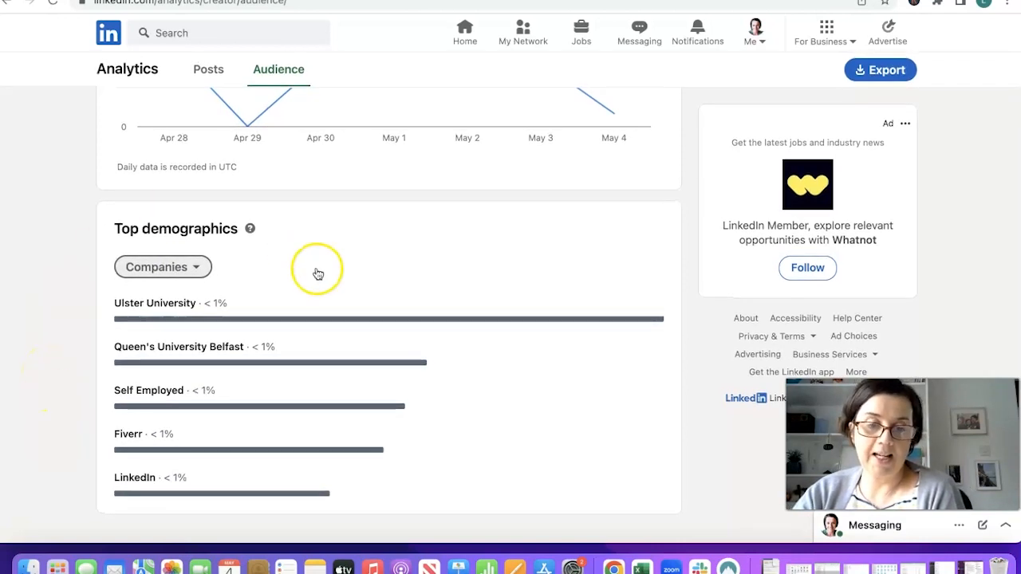
mouse_move(562, 407)
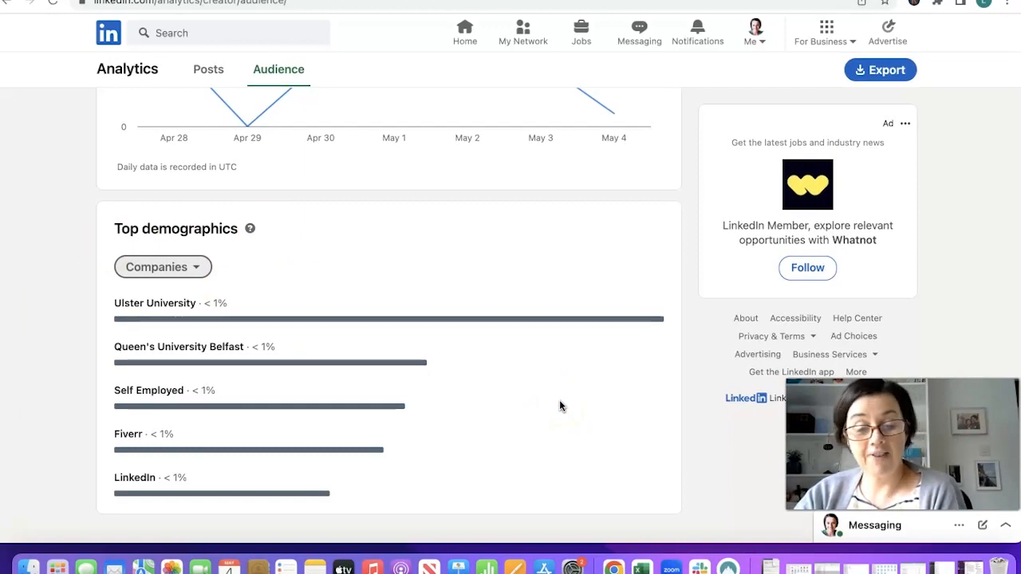
scroll(up, 3)
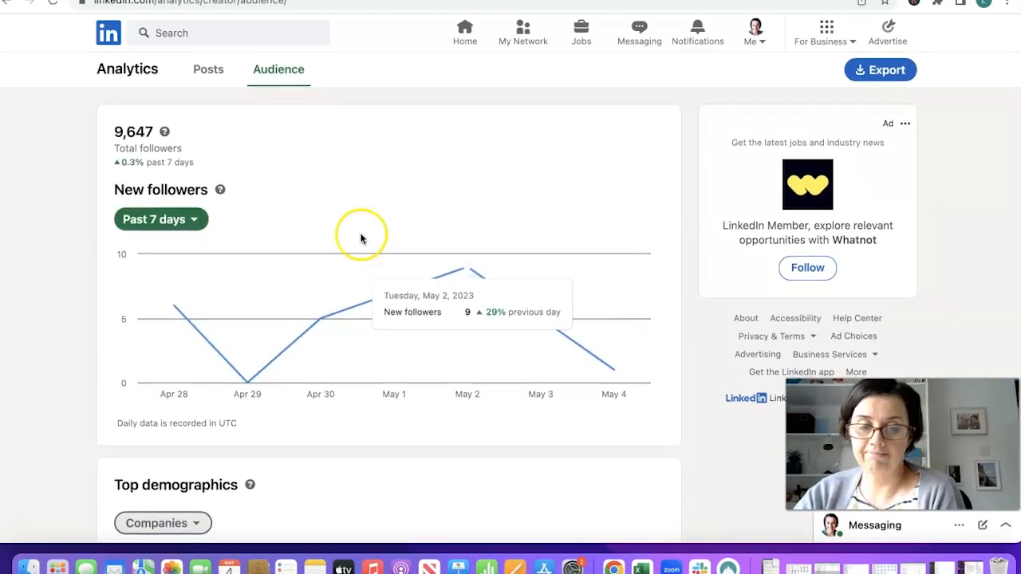
mouse_move(33, 351)
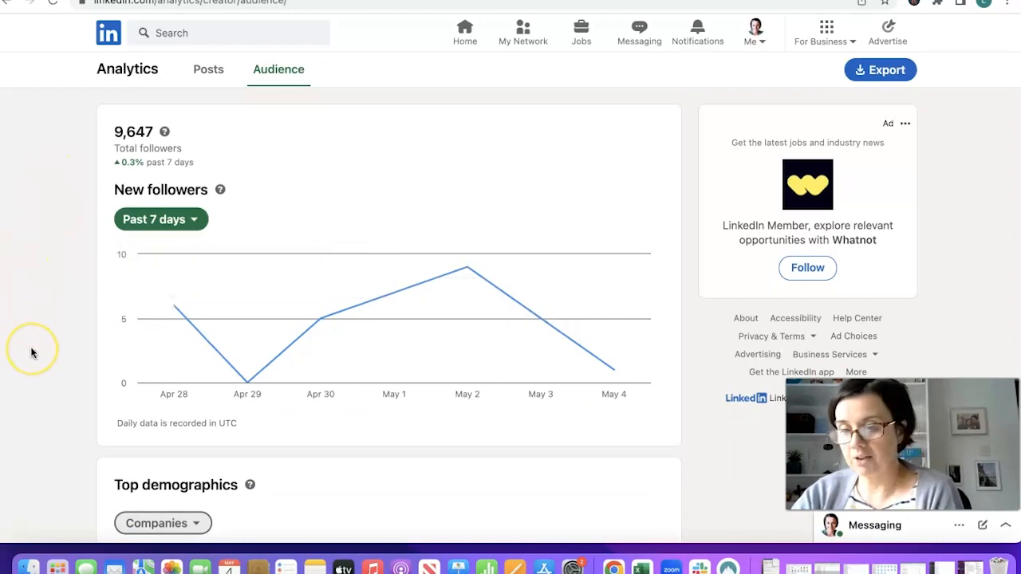
click(162, 266)
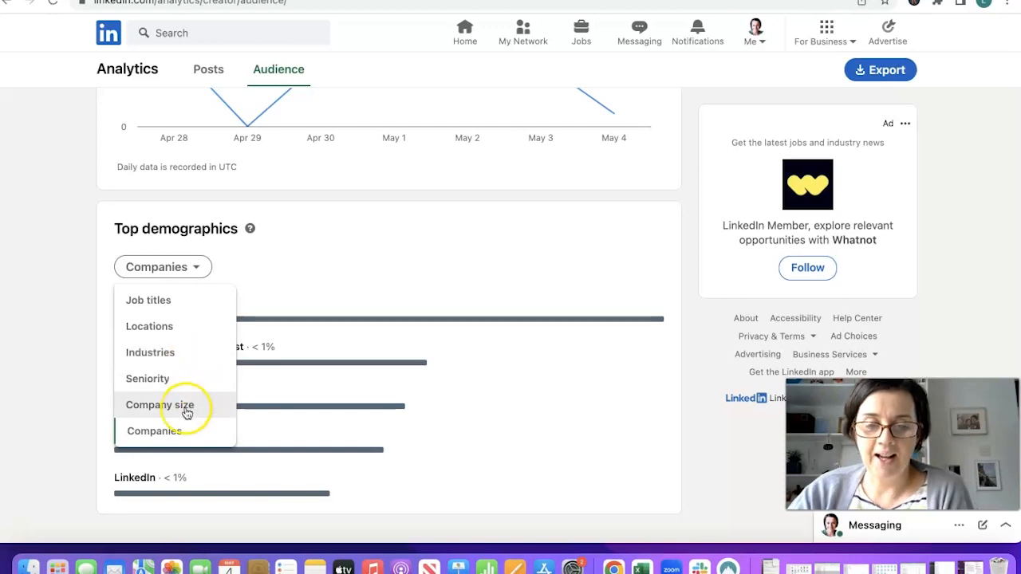
click(150, 326)
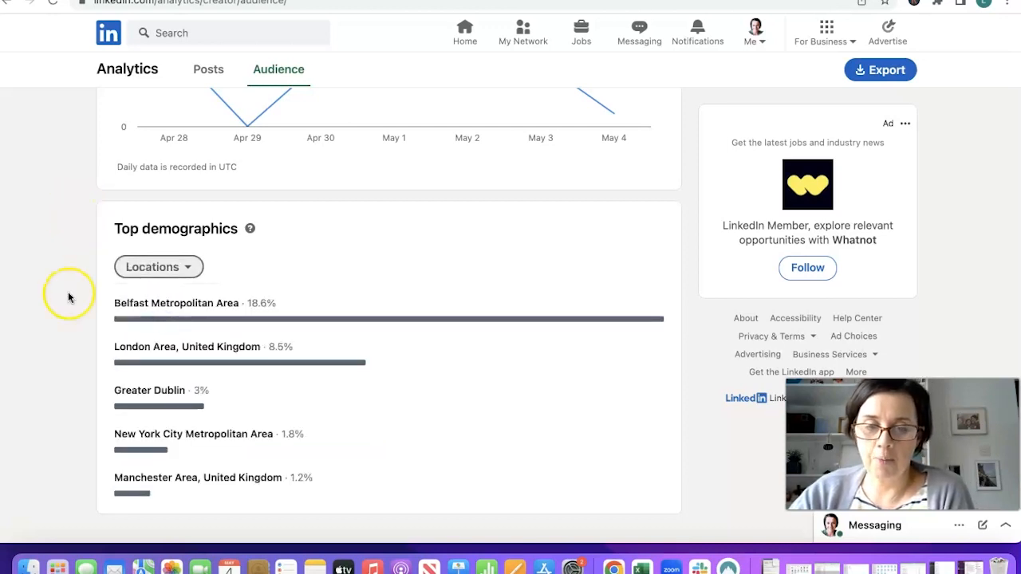
mouse_move(69, 298)
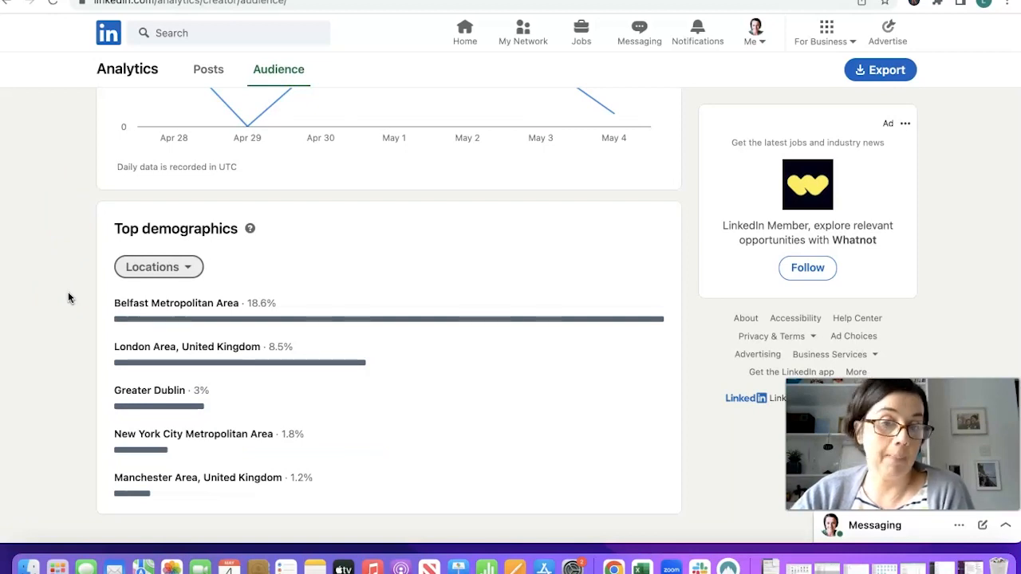
scroll(up, 3)
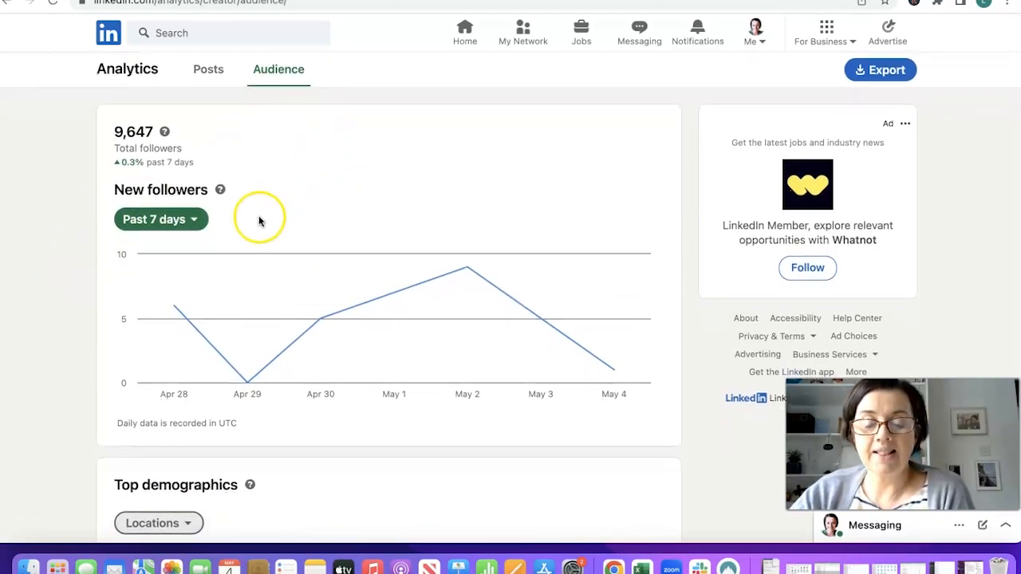
- Change the New followers date range from Past 7 days to Past 365 days
click(159, 218)
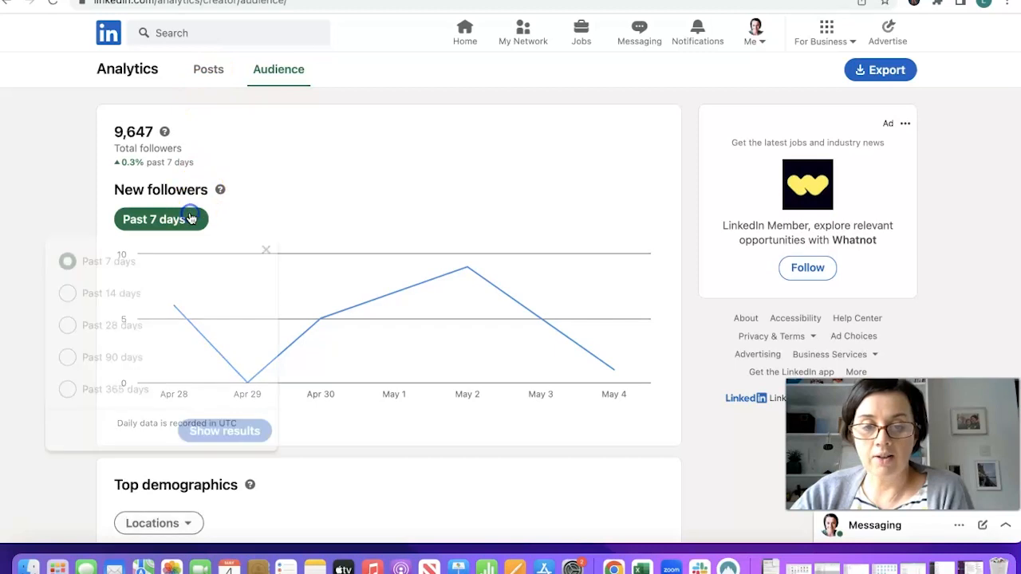
mouse_move(104, 290)
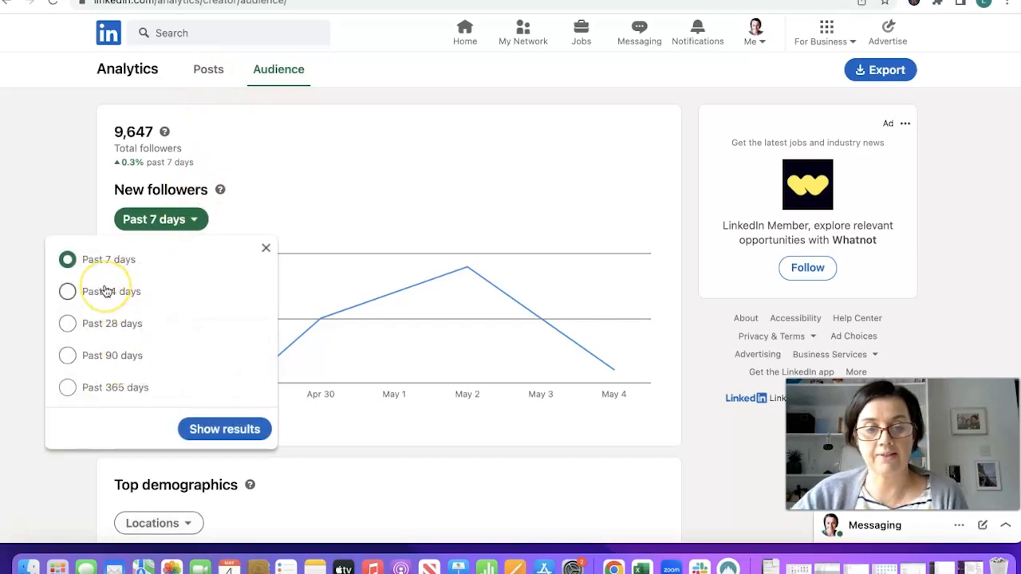
mouse_move(120, 371)
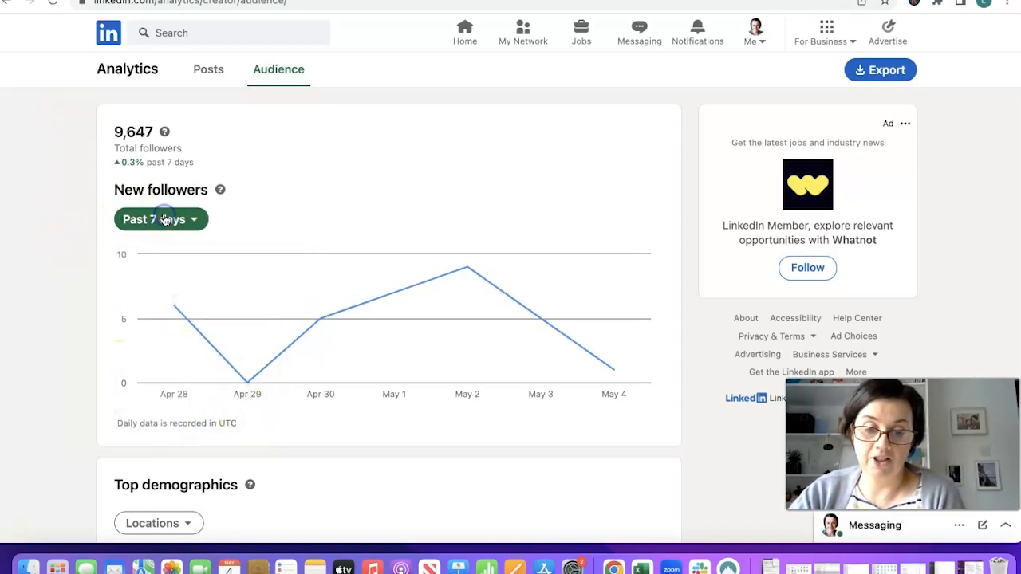
click(159, 220)
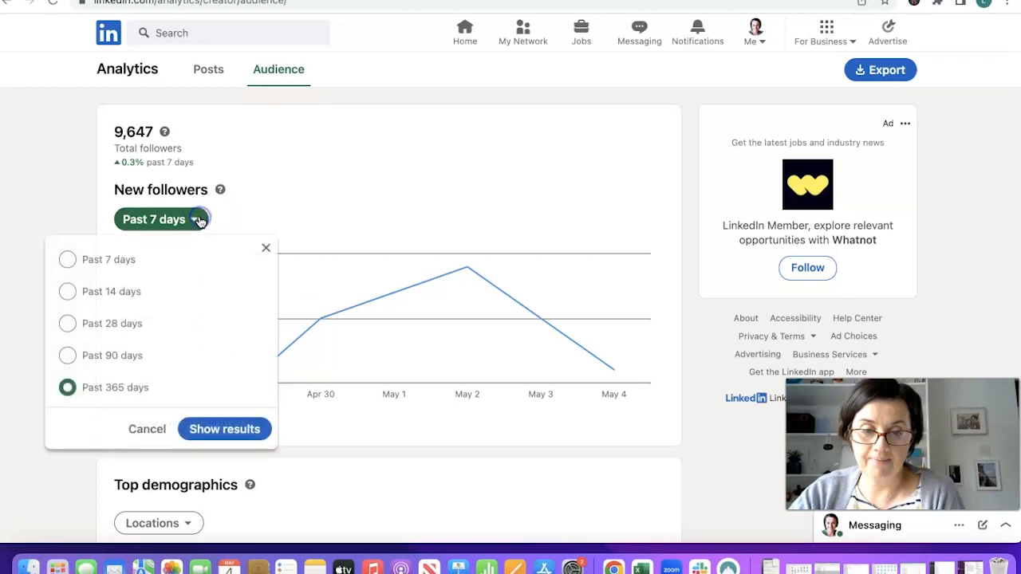
click(224, 427)
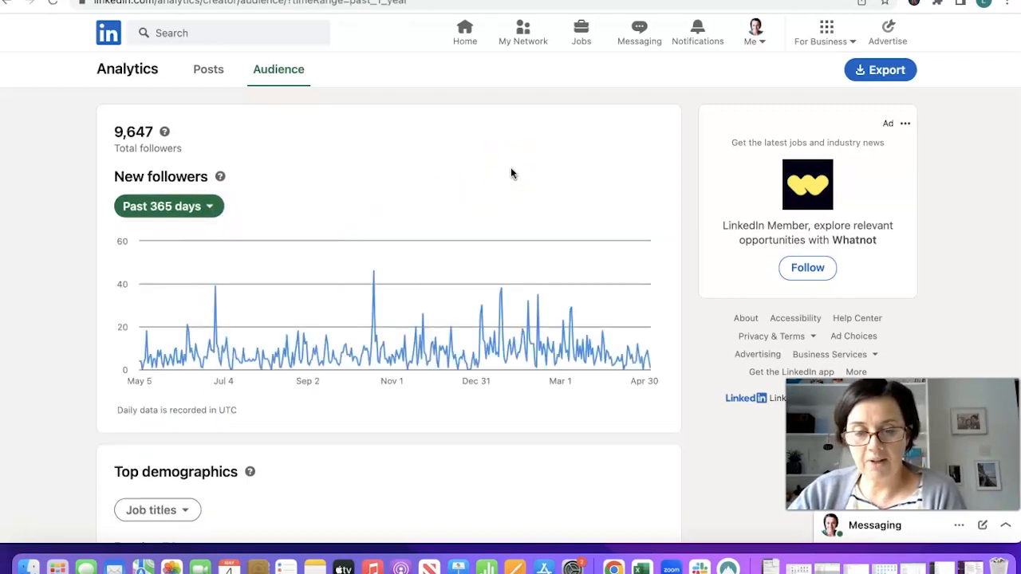
mouse_move(67, 415)
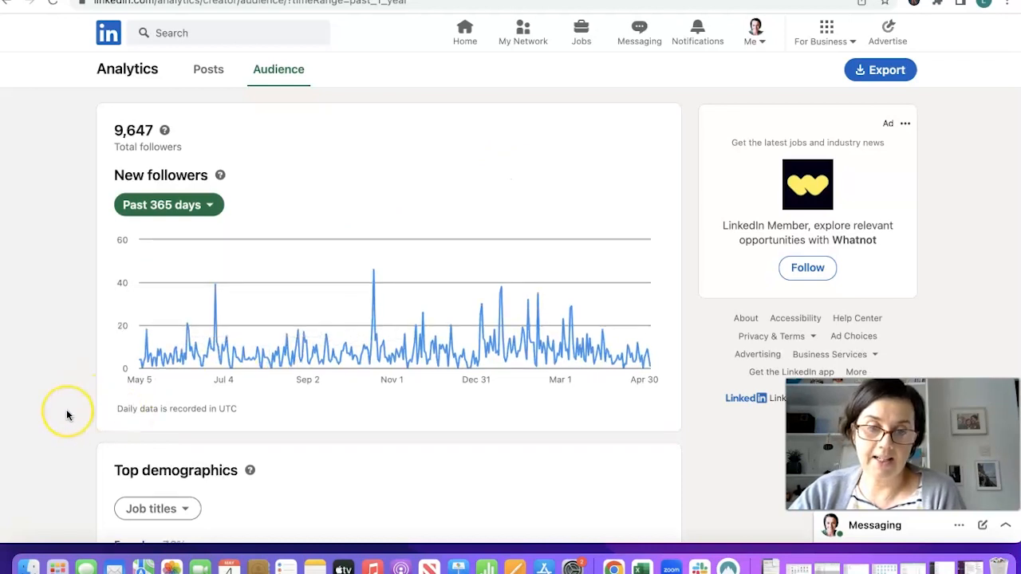
- Show the year's top demographics by Companies, then return to Locations and the followers chart
scroll(down, 3)
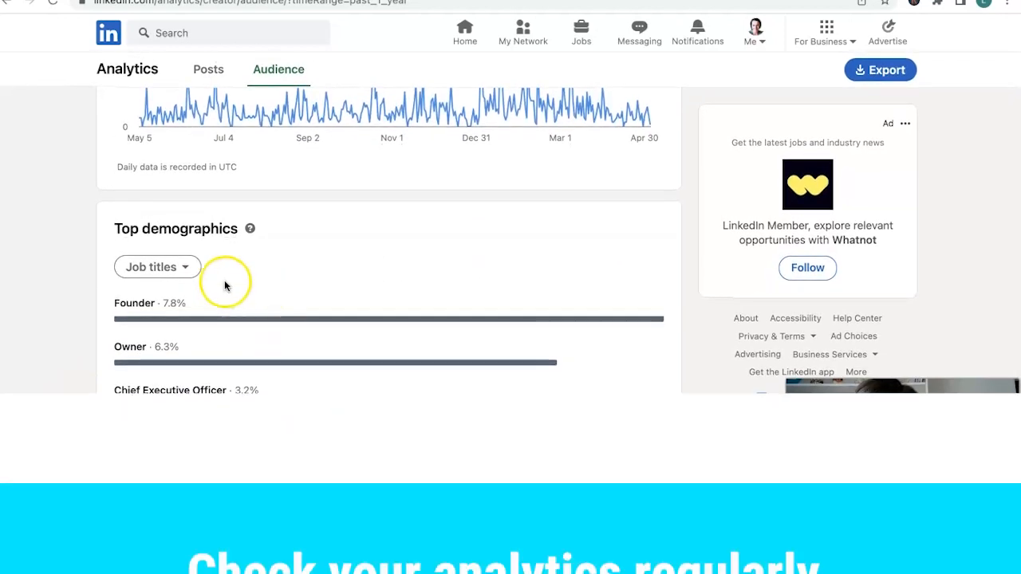
click(156, 266)
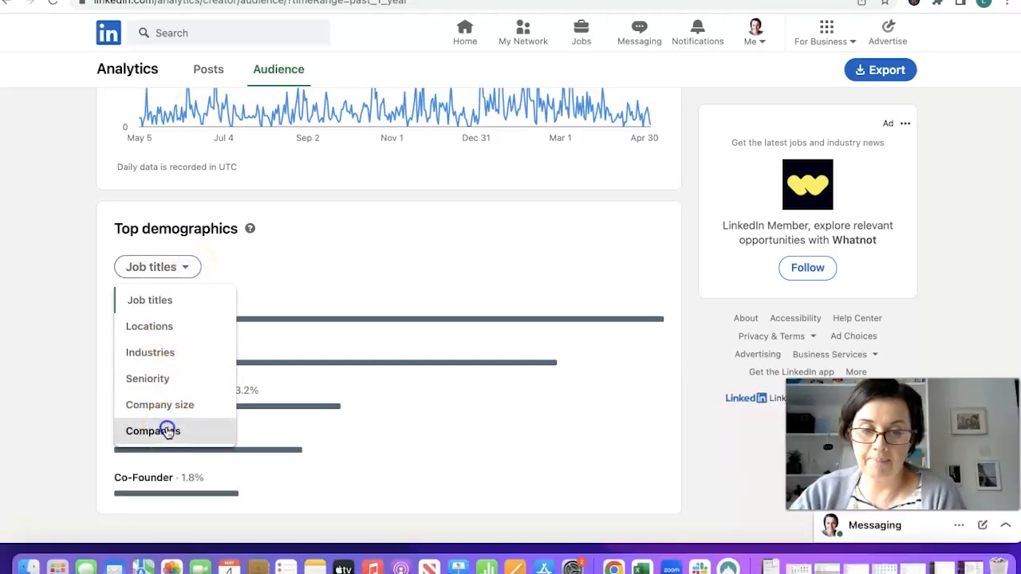
click(152, 431)
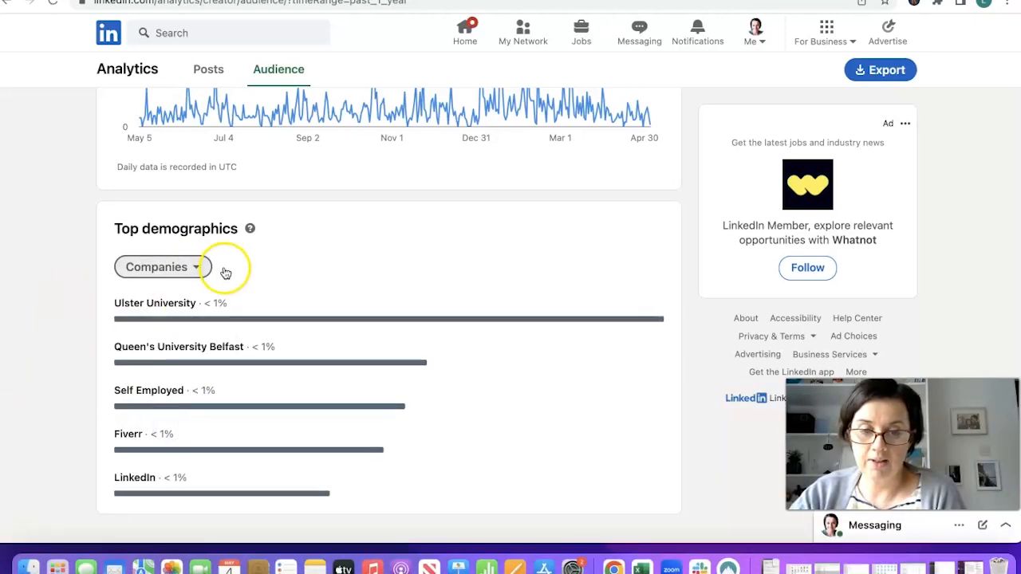
click(163, 267)
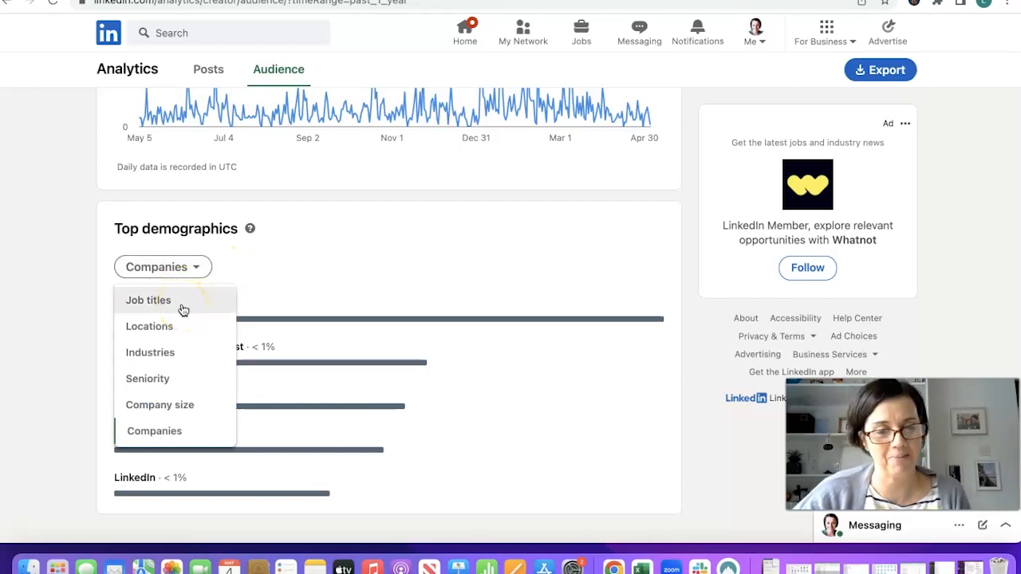
mouse_move(191, 327)
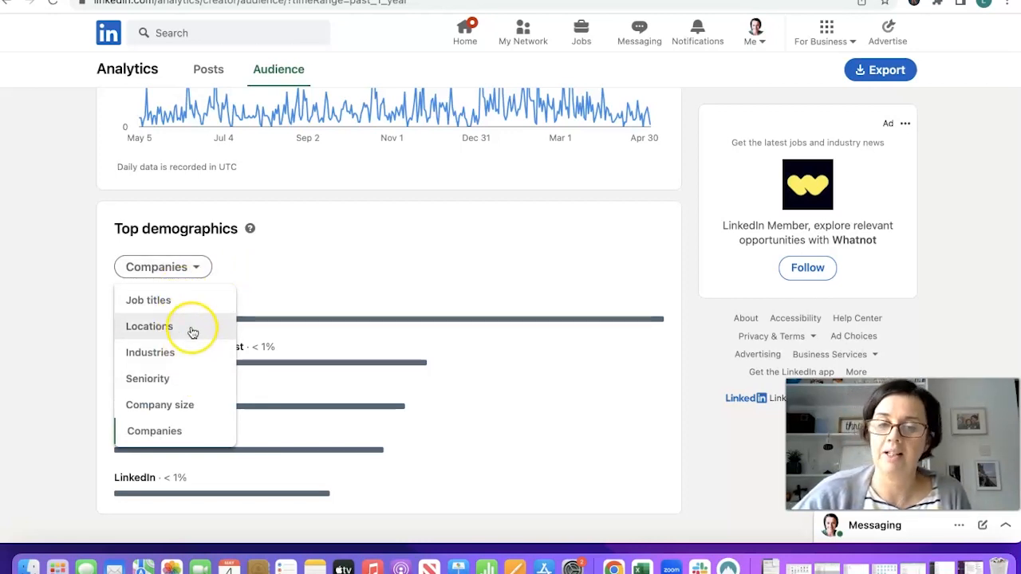
click(149, 326)
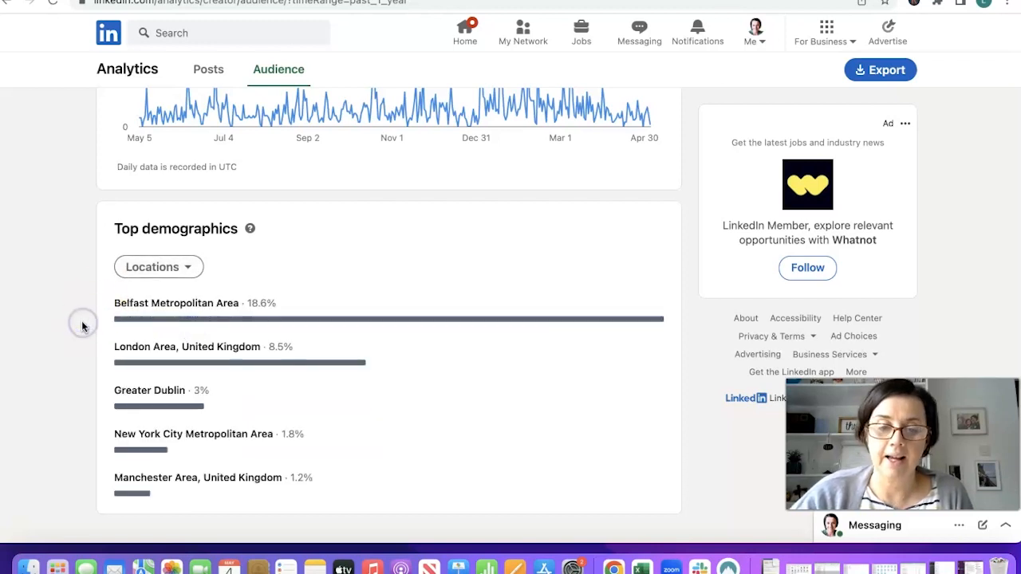
mouse_move(295, 268)
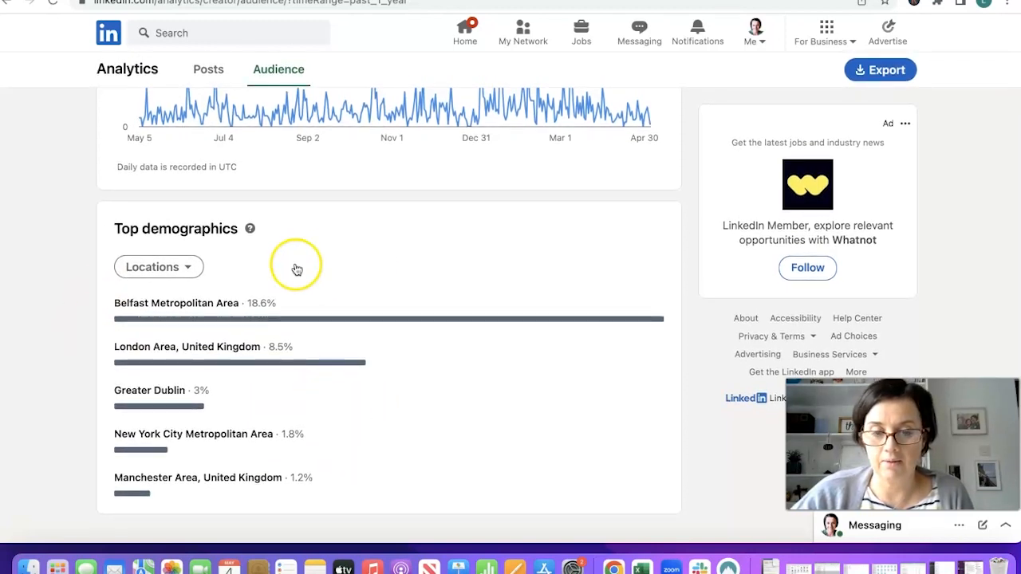
mouse_move(437, 255)
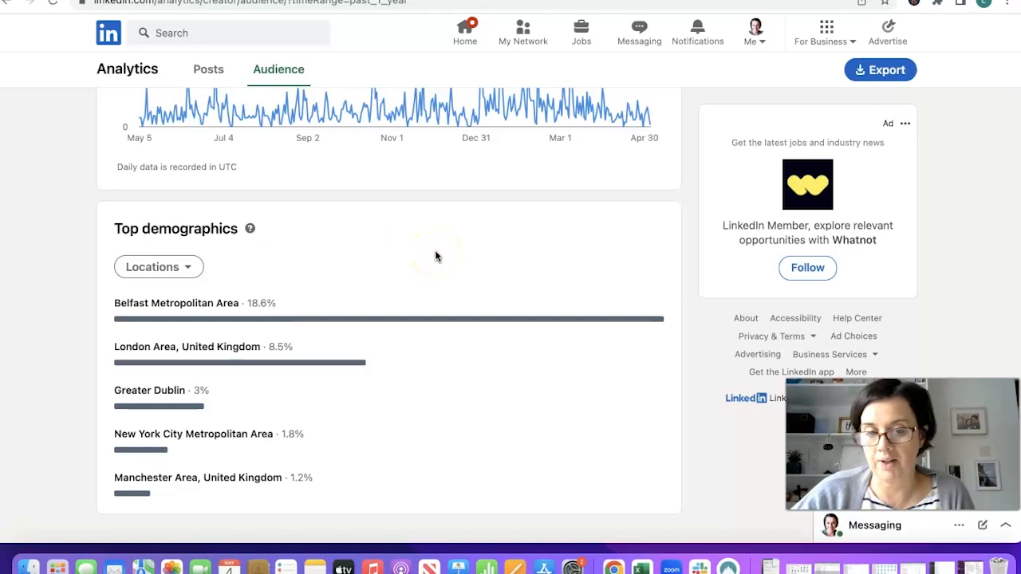
scroll(up, 3)
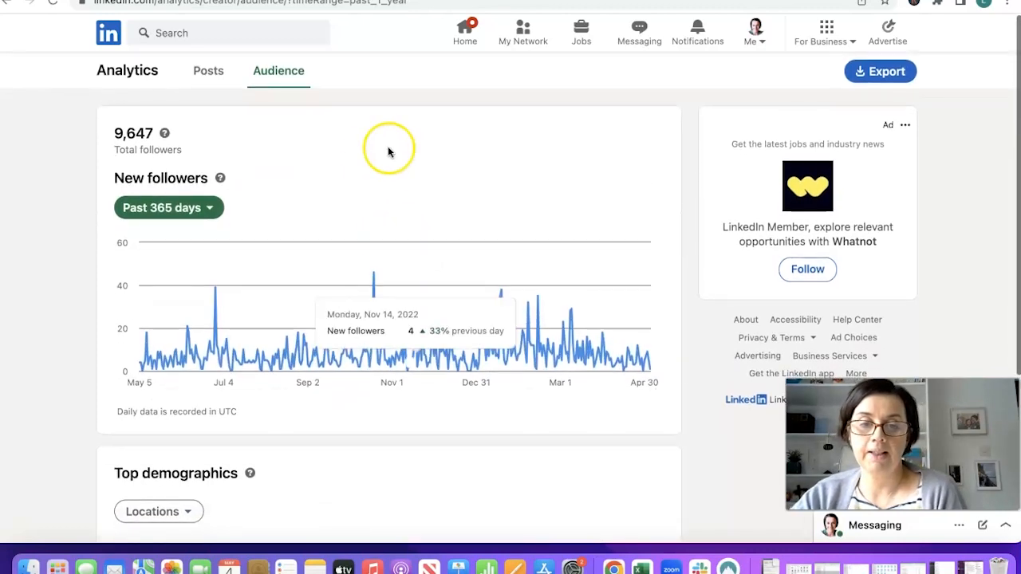
mouse_move(143, 160)
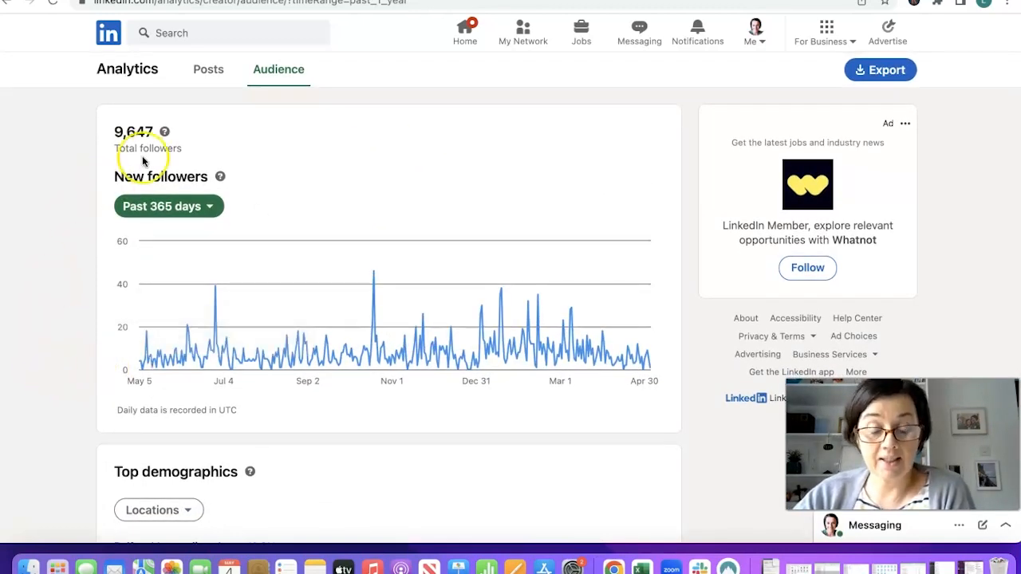
mouse_move(61, 131)
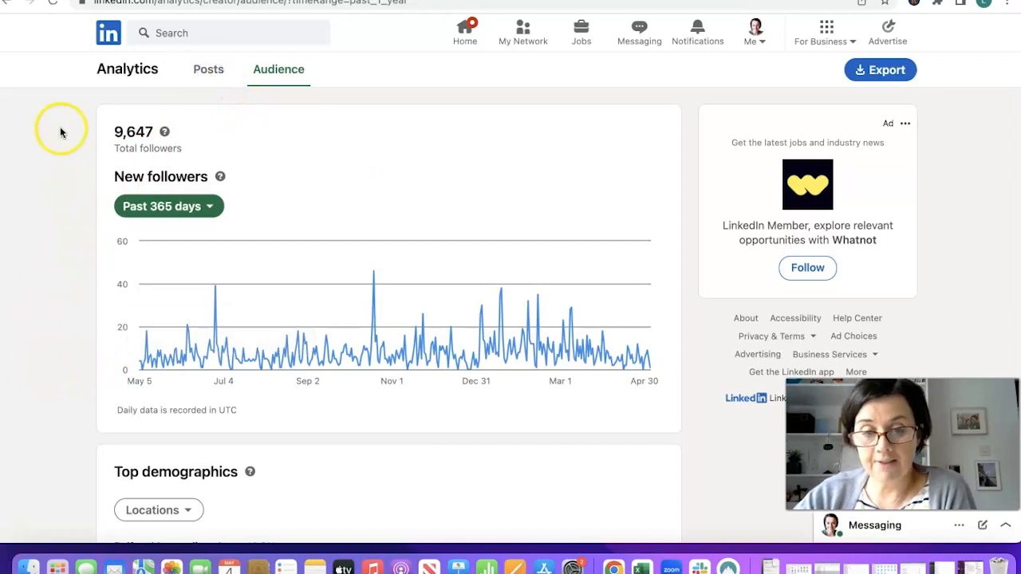
- Return to the Posts analytics tab and reveal the Me account menu
click(207, 70)
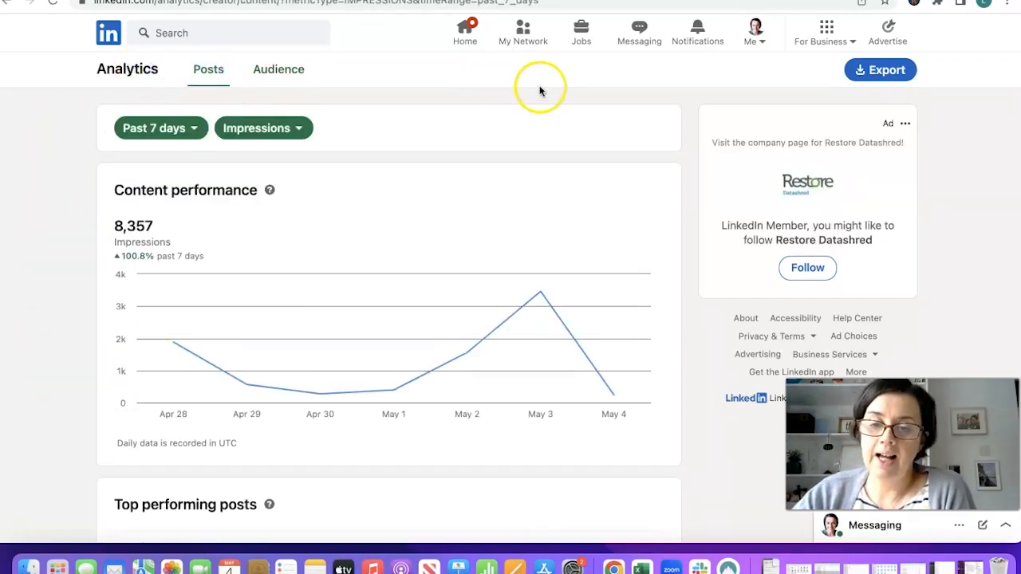
mouse_move(475, 150)
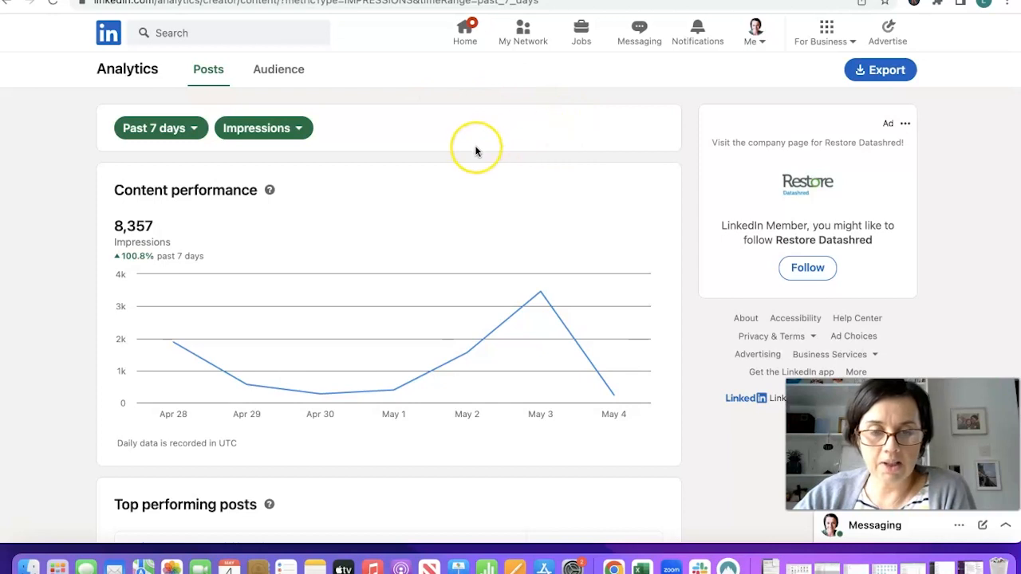
mouse_move(582, 67)
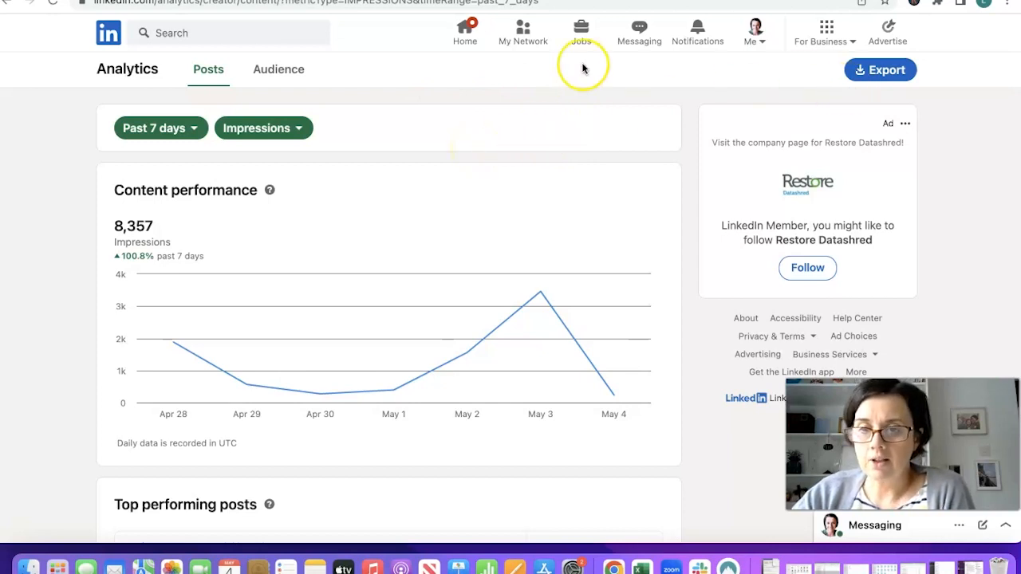
click(748, 32)
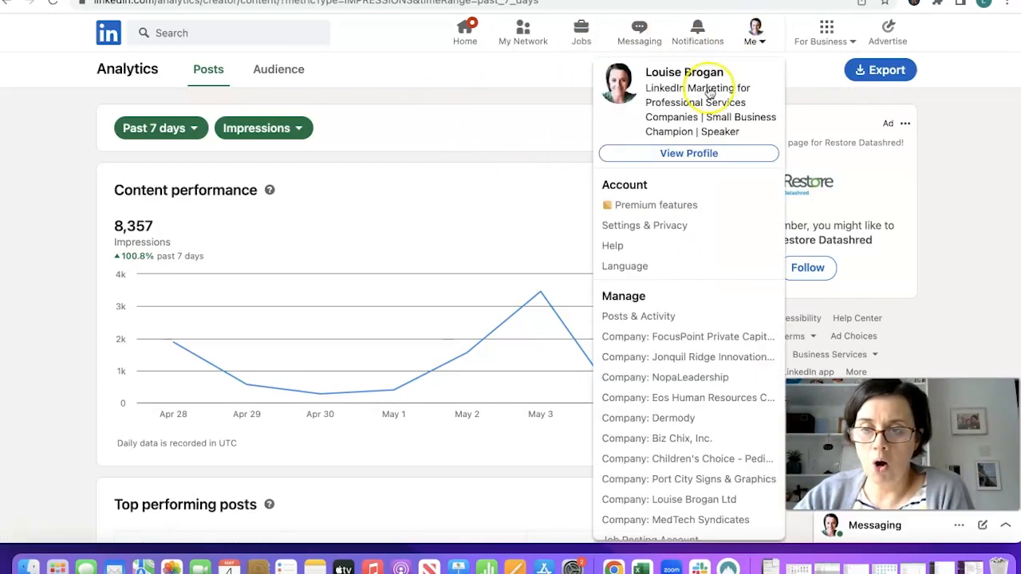
mouse_move(689, 153)
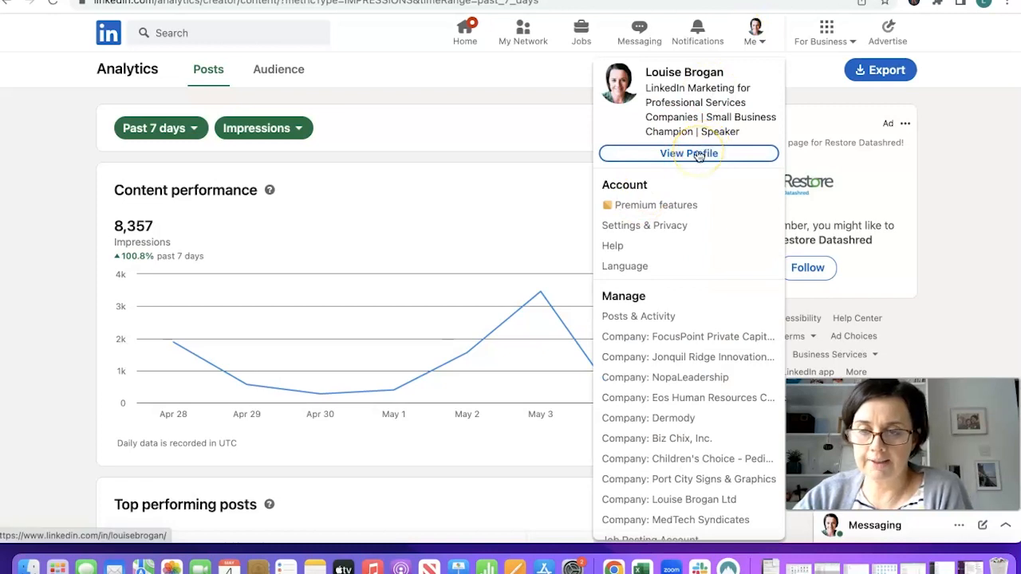
- Go to your profile and launch the Analytics & tools dashboard
click(690, 153)
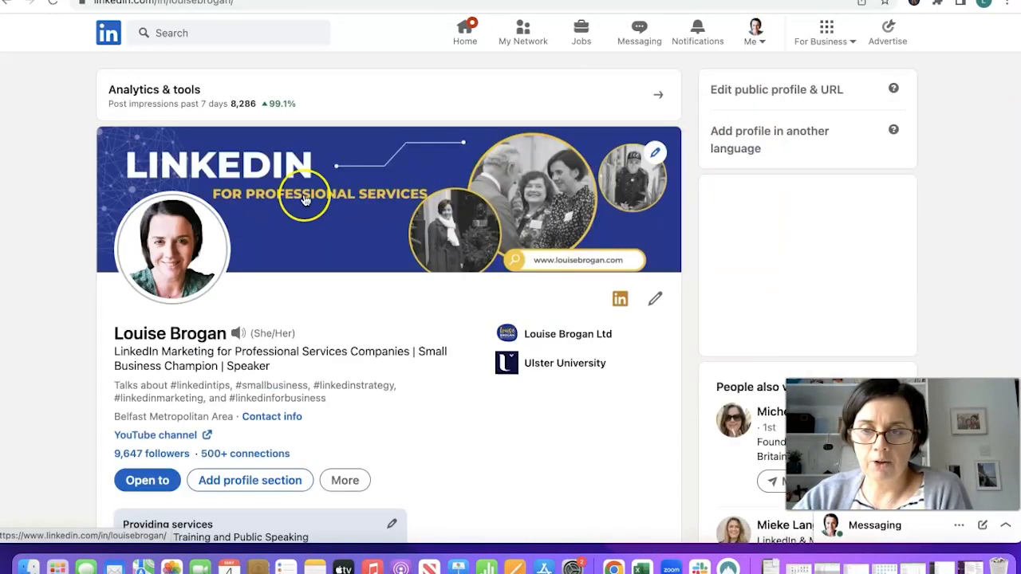
click(658, 94)
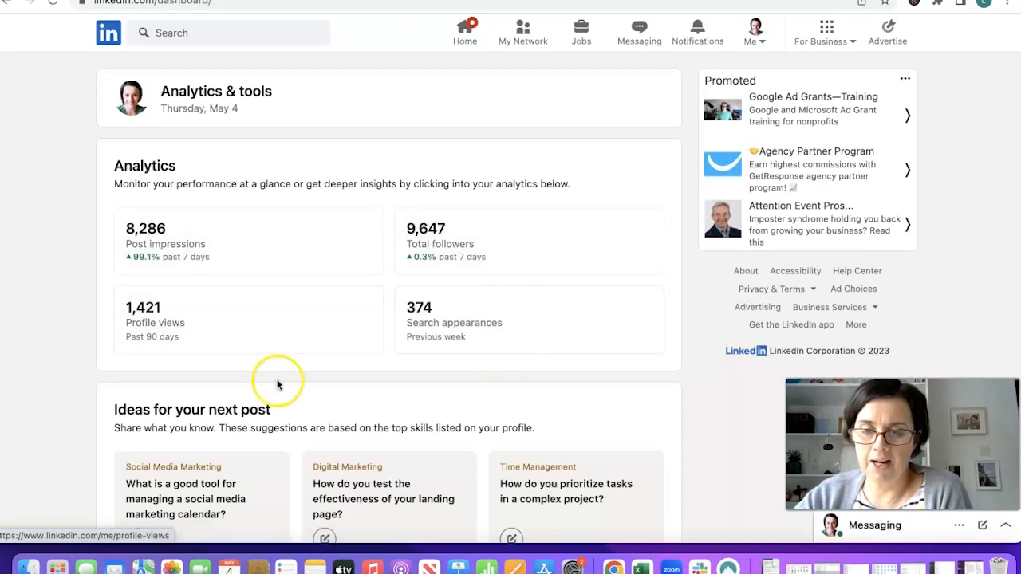
mouse_move(46, 407)
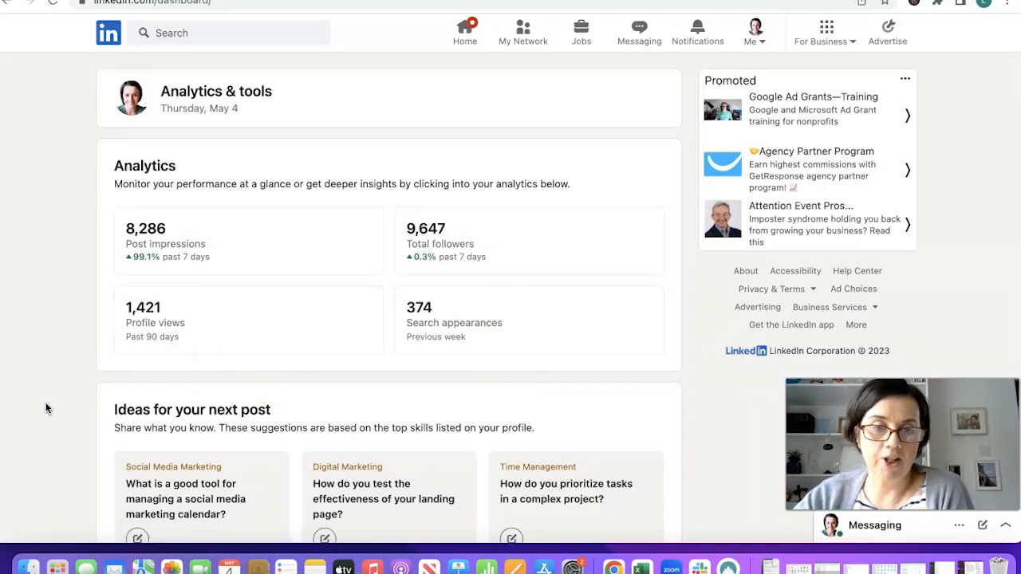